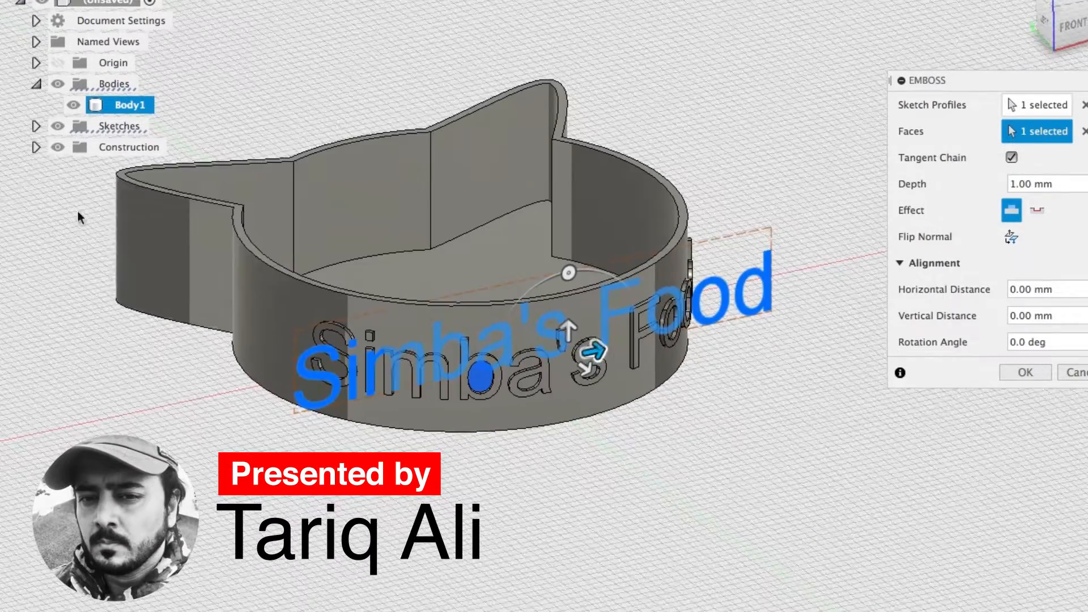
Apply the 1 mm deboss of 'Simba's Food' and start a new design
{"action": "left_click", "coordinate": [1037, 210]}
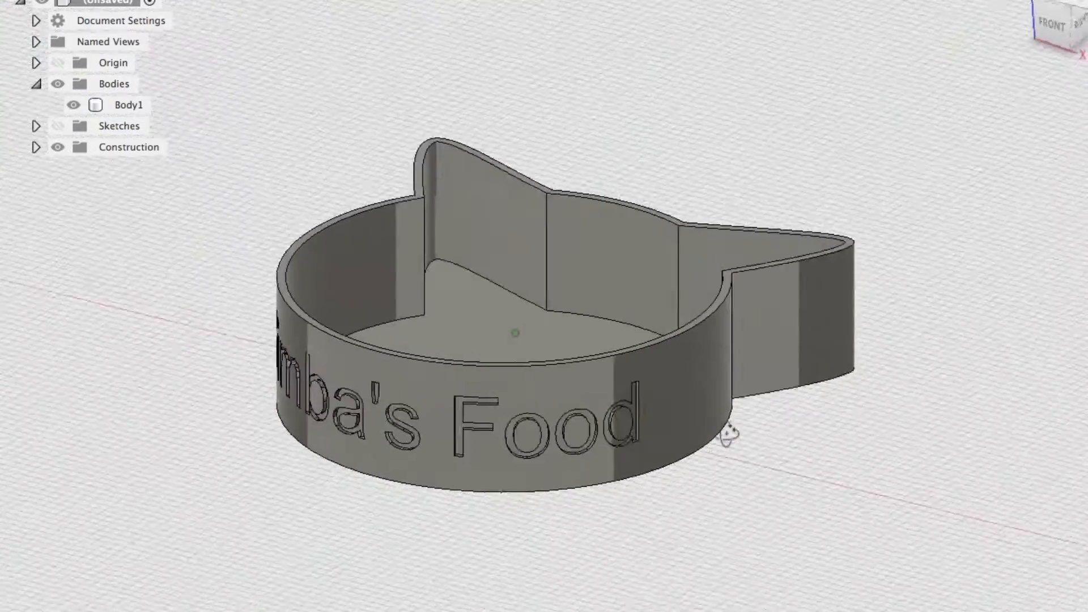
{"action": "left_click", "coordinate": [266, 52]}
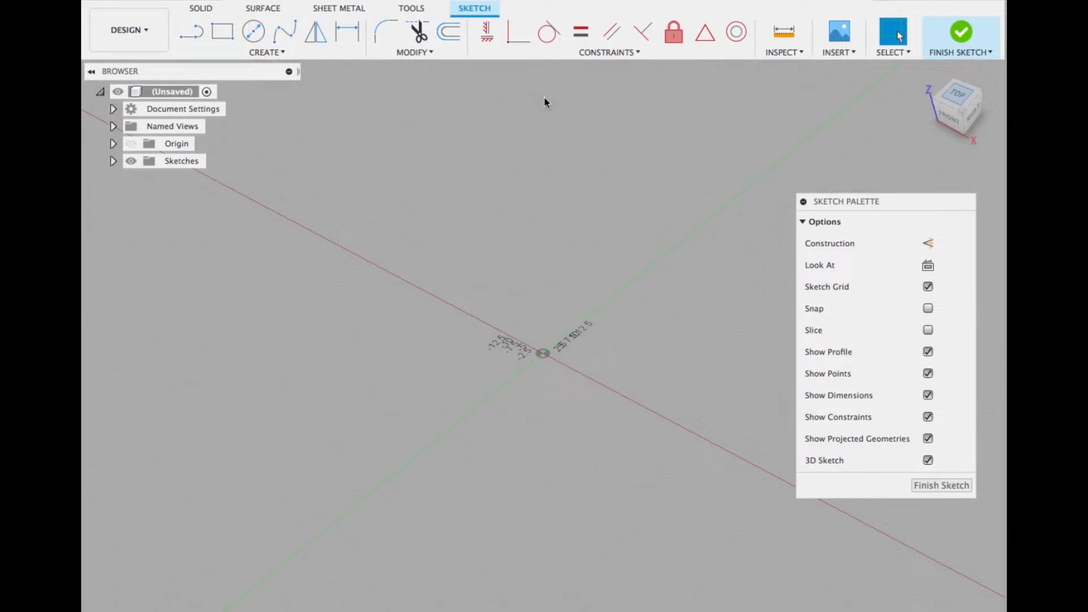
Draw a 100 mm centre-diameter circle and a spline ear ending on its upper-left edge
{"action": "left_click", "coordinate": [254, 32]}
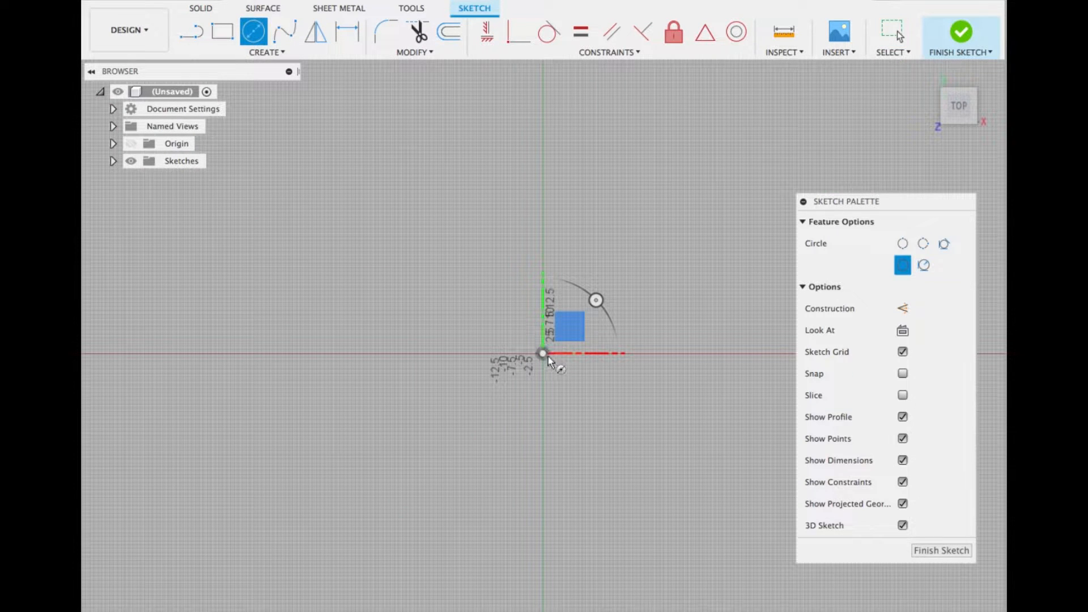
{"action": "mouse_move", "coordinate": [662, 430]}
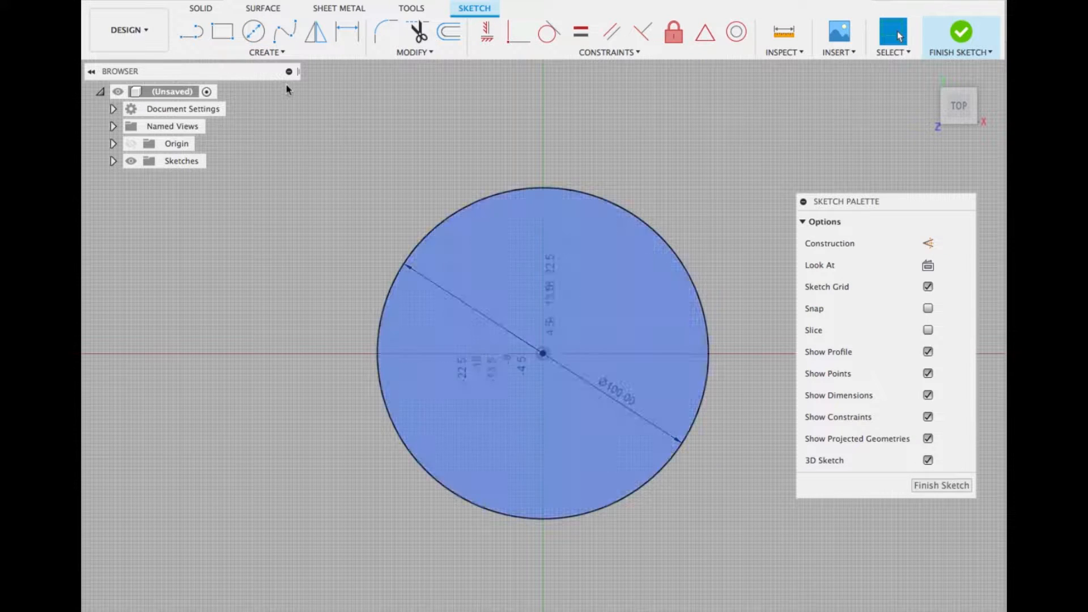
{"action": "left_click", "coordinate": [285, 31]}
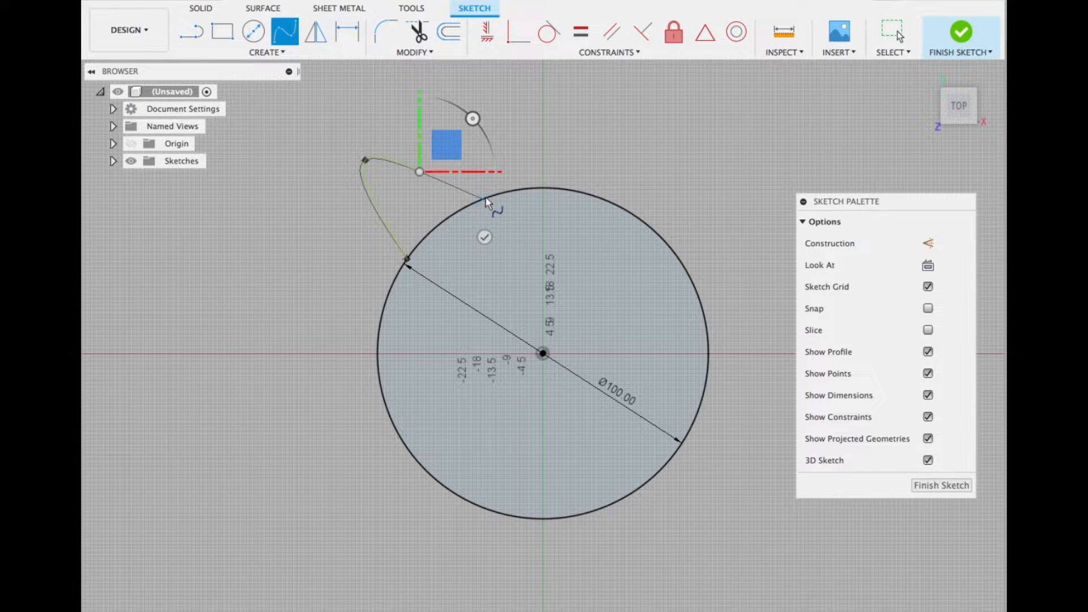
{"action": "left_click", "coordinate": [486, 196]}
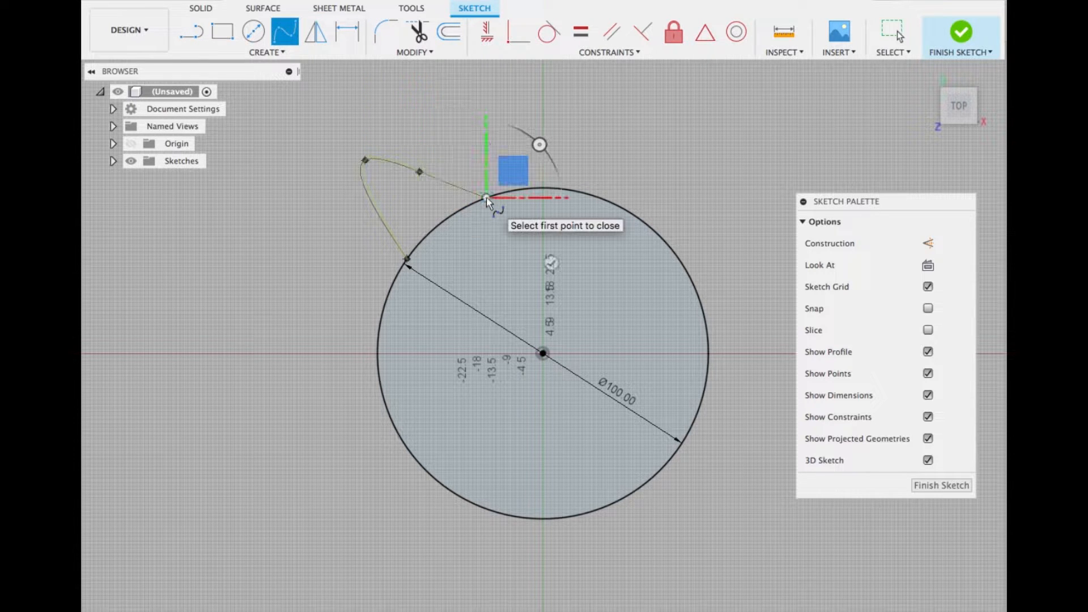
{"action": "left_click", "coordinate": [486, 198]}
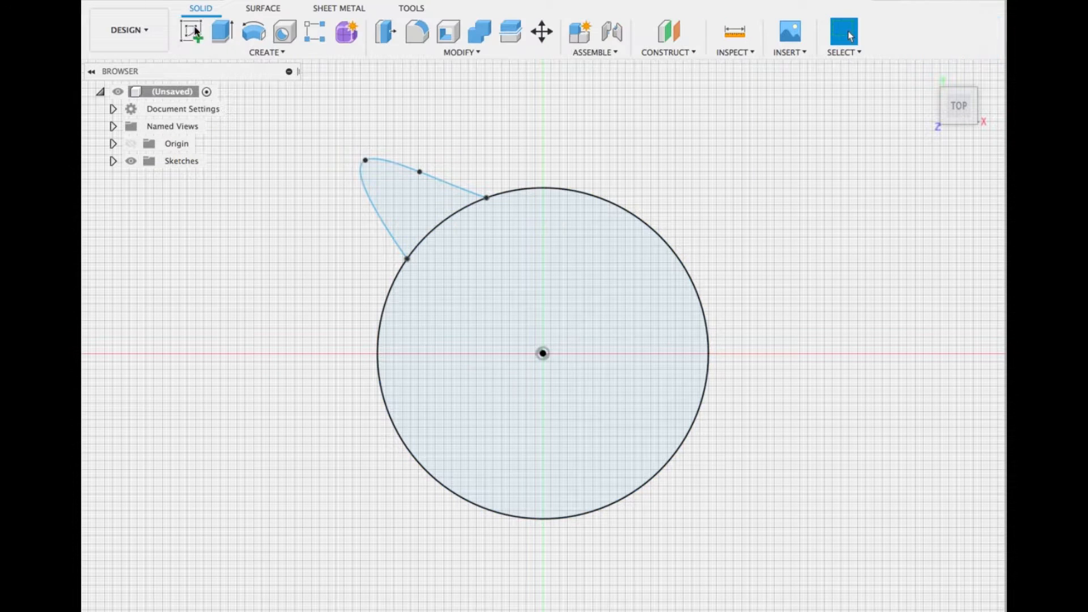
Extrude both the circle and ear profiles 30 mm into a solid body
{"action": "left_click", "coordinate": [222, 33]}
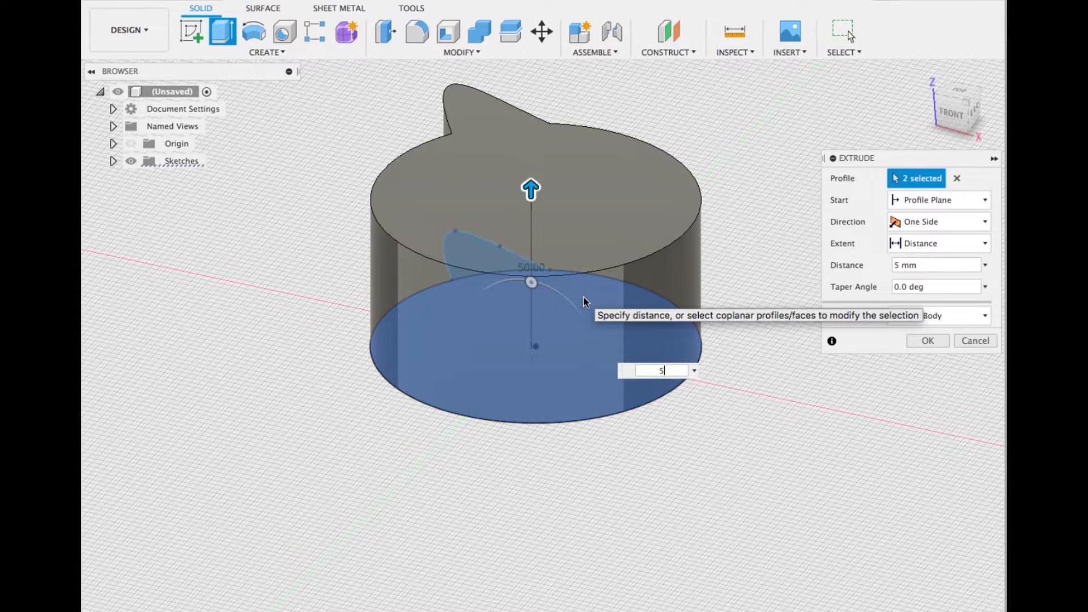
{"action": "type", "text": "30"}
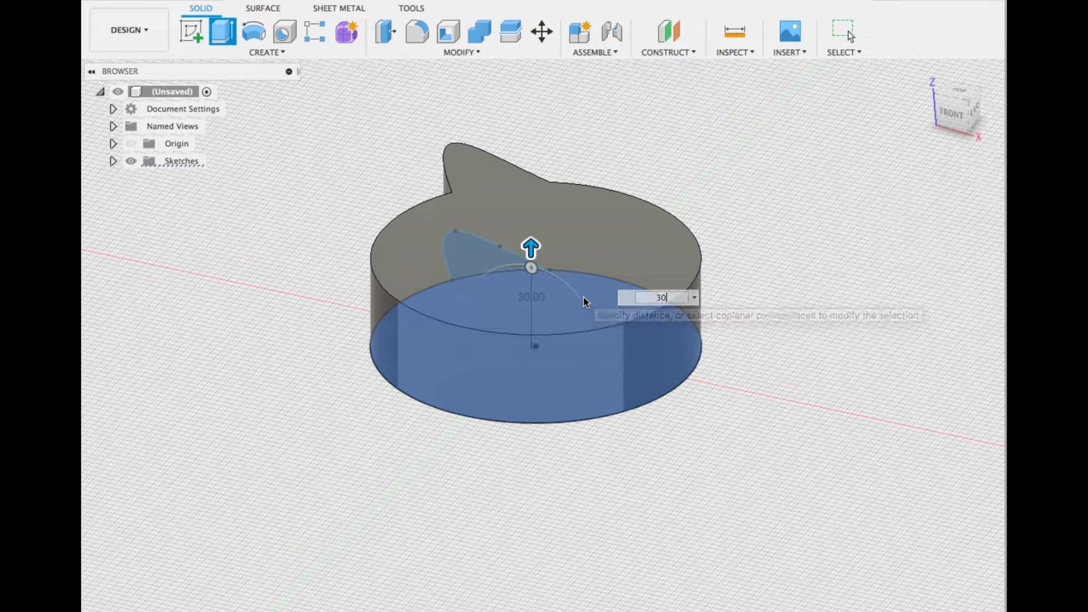
{"action": "left_click", "coordinate": [460, 52]}
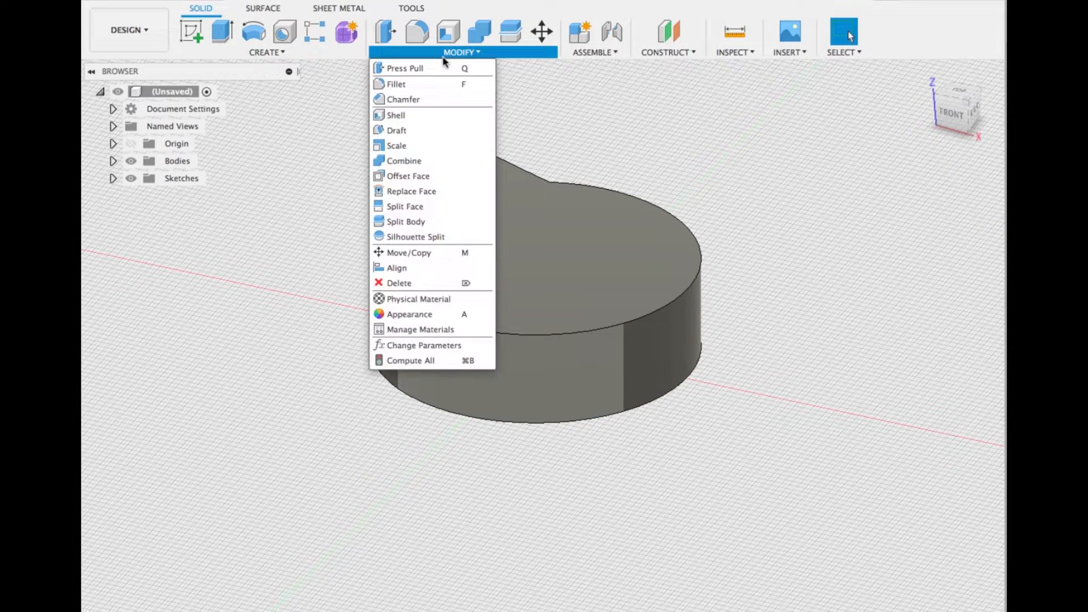
Split the solid along the centre plane and remove Body2, the earless half
{"action": "left_click", "coordinate": [405, 222]}
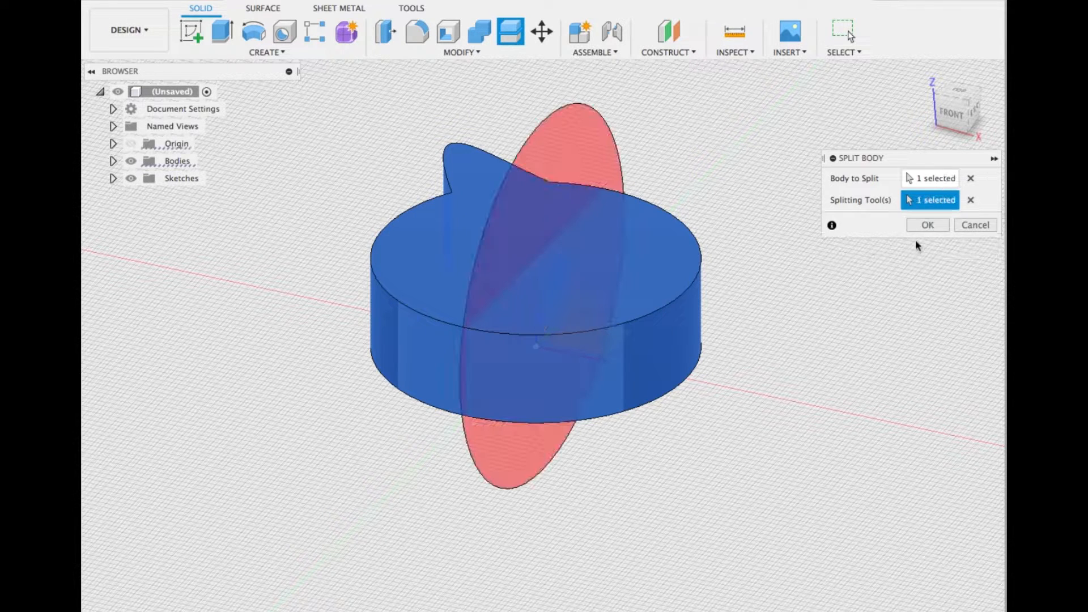
{"action": "left_click", "coordinate": [927, 224]}
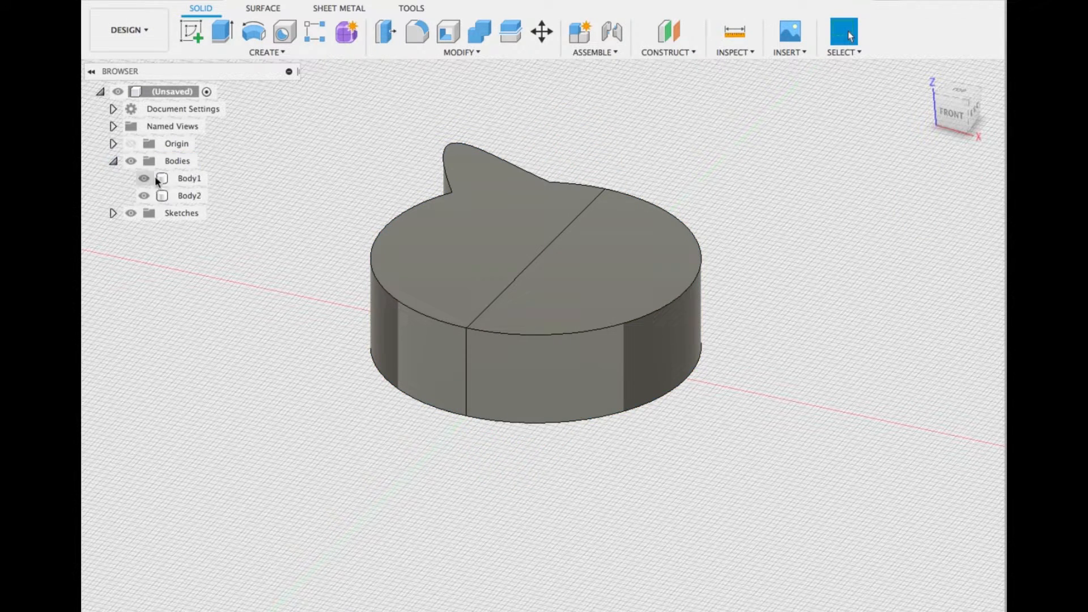
{"action": "left_click", "coordinate": [189, 195]}
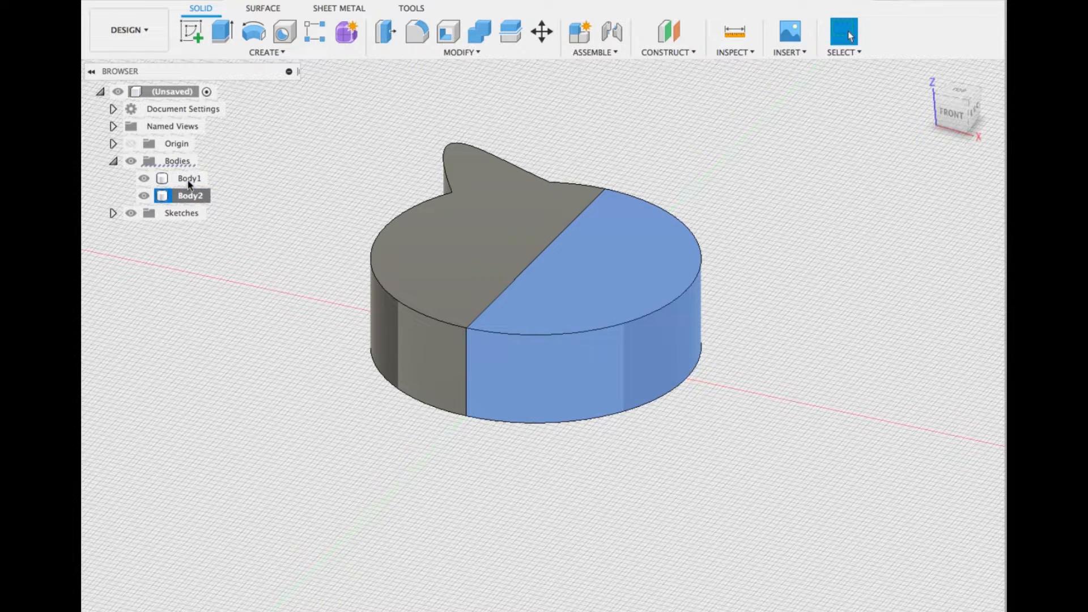
{"action": "right_click", "coordinate": [190, 195]}
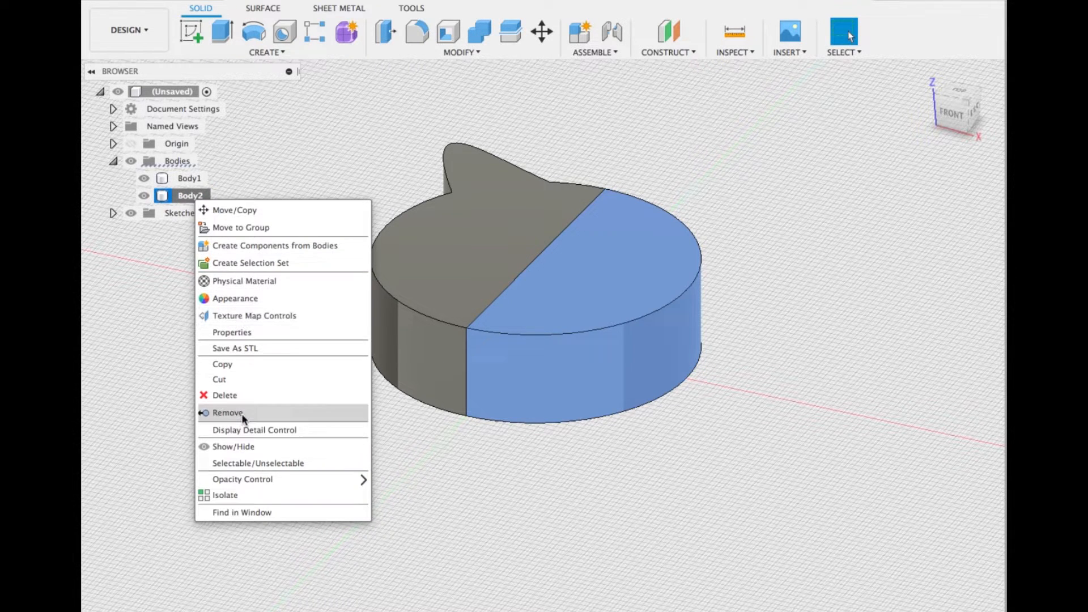
{"action": "left_click", "coordinate": [266, 52]}
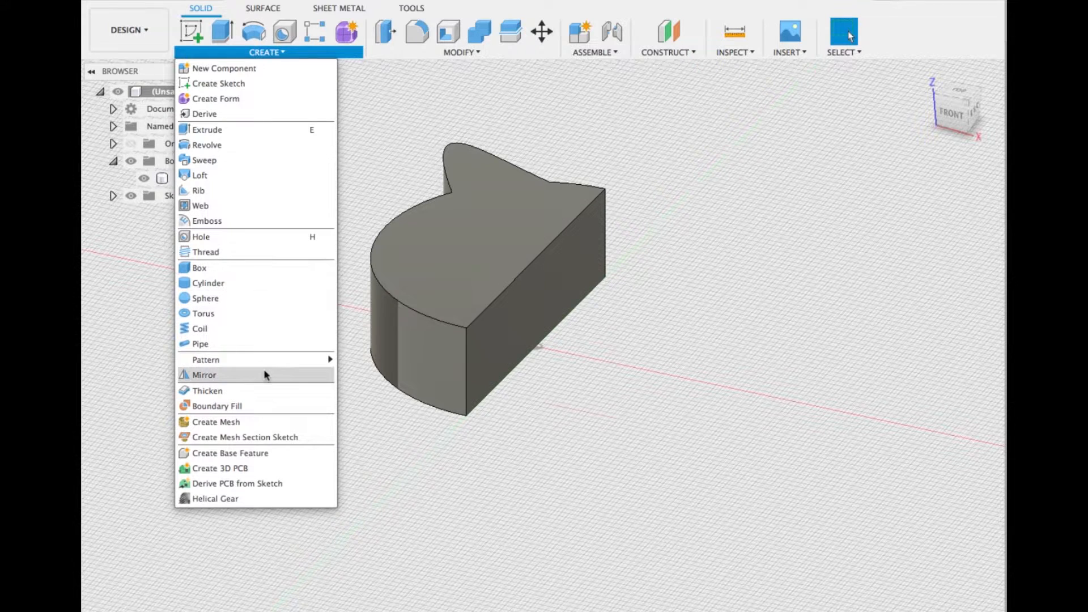
Mirror Body1 across the centre plane and join Body1 and Body3 into one body
{"action": "left_click", "coordinate": [204, 375]}
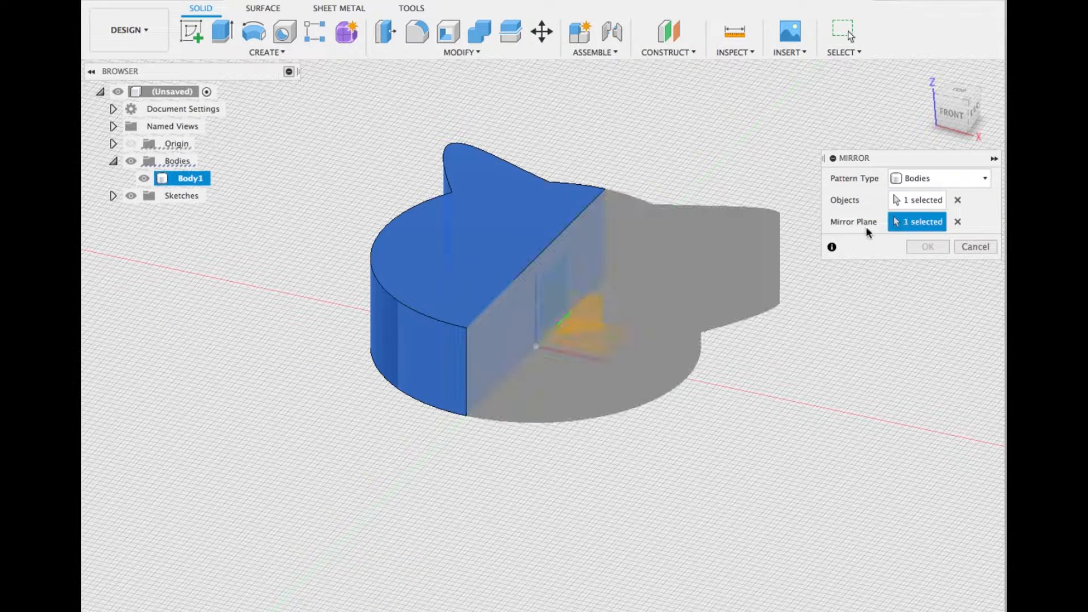
{"action": "left_click", "coordinate": [461, 52]}
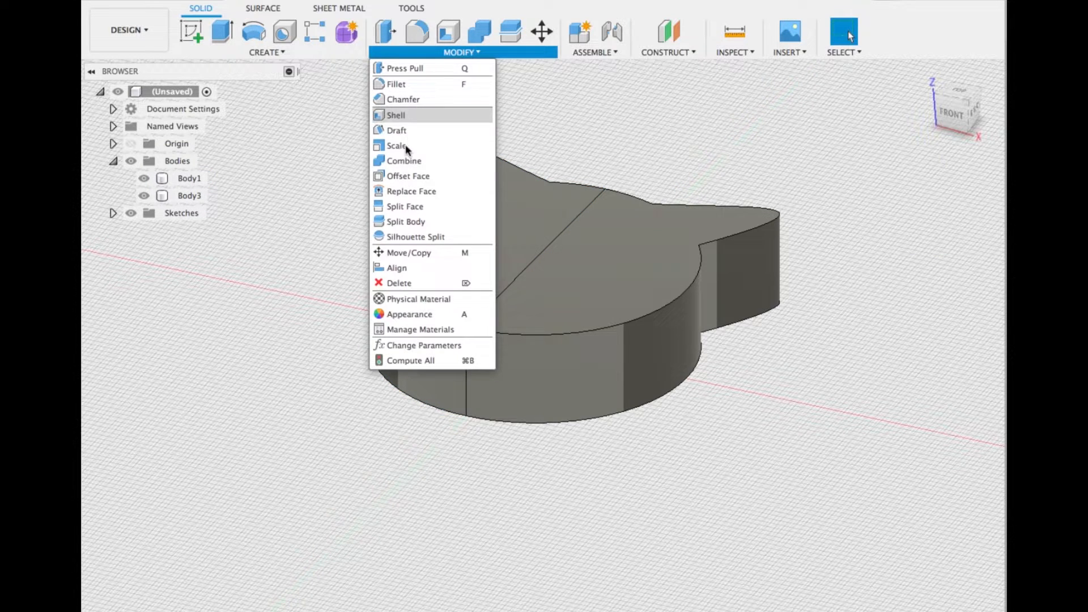
{"action": "left_click", "coordinate": [403, 161]}
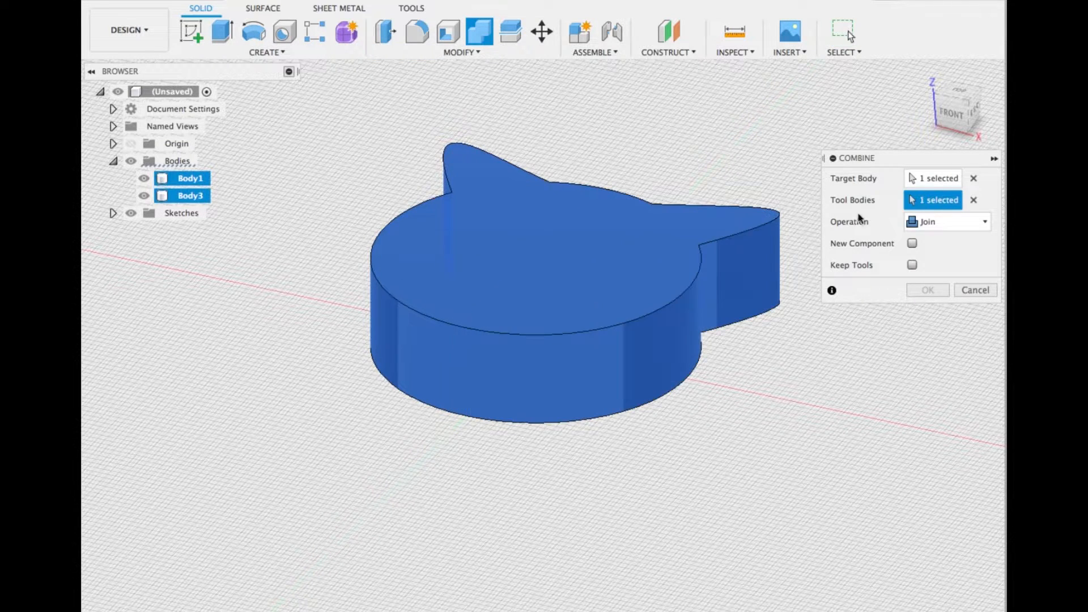
{"action": "left_click", "coordinate": [927, 290]}
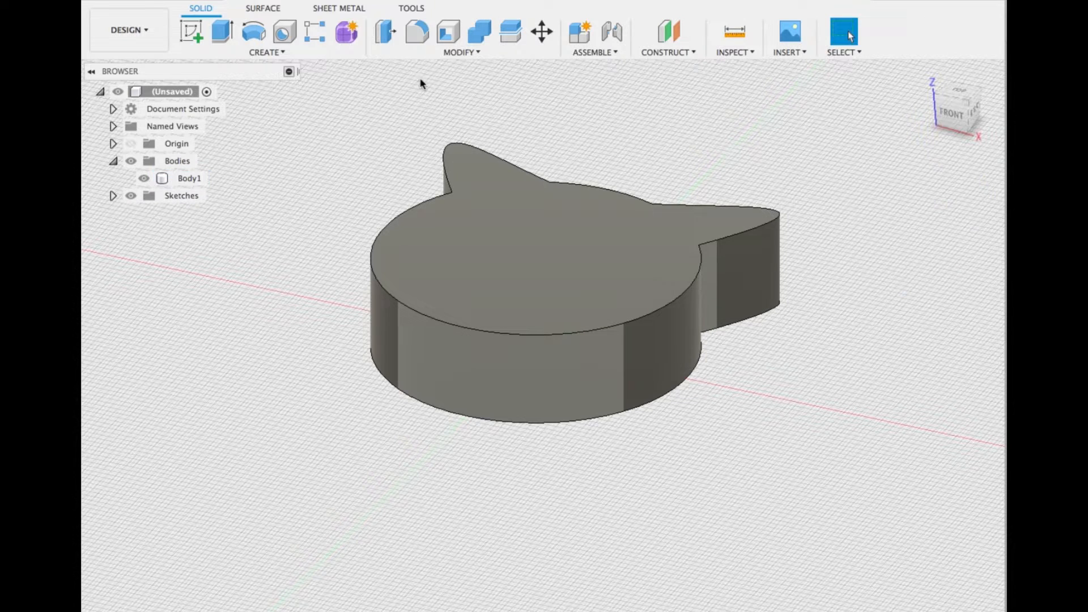
Shell the solid with 2 mm inside walls, leaving the top face open
{"action": "left_click", "coordinate": [448, 31]}
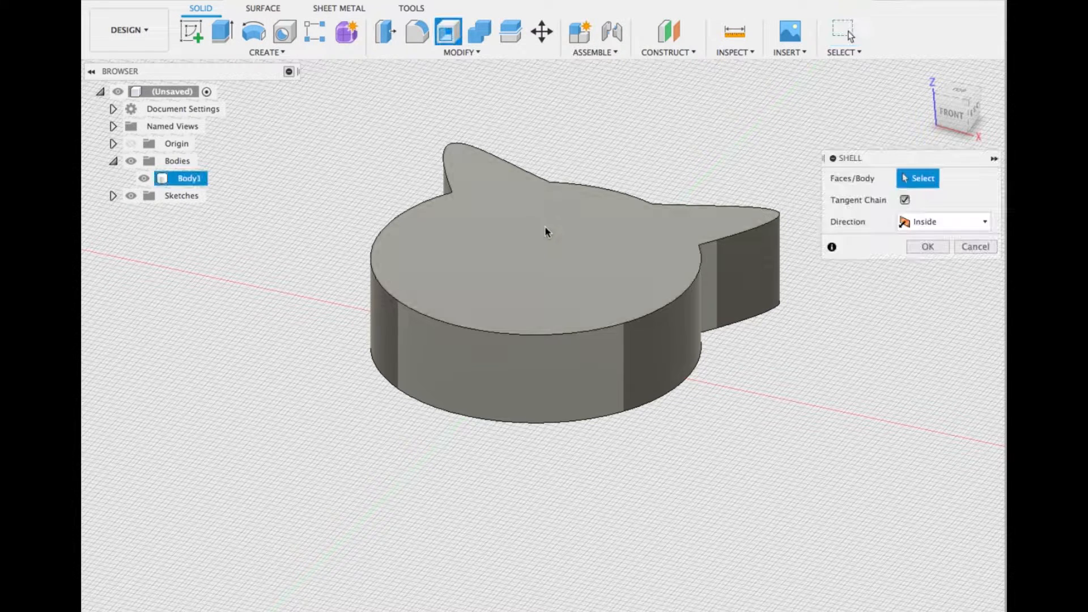
{"action": "left_click", "coordinate": [548, 229]}
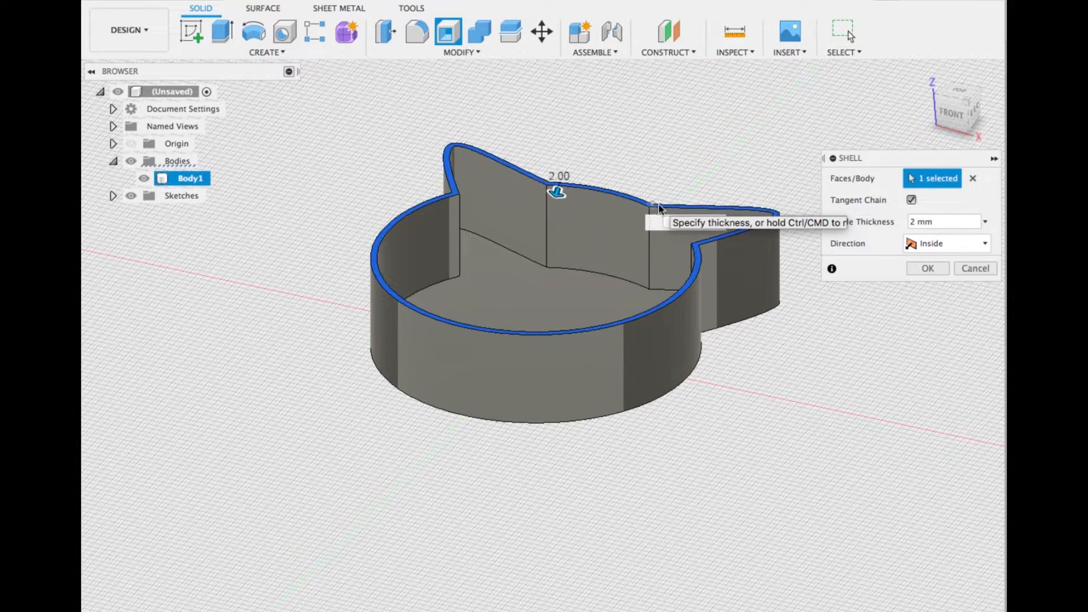
{"action": "left_click", "coordinate": [928, 269]}
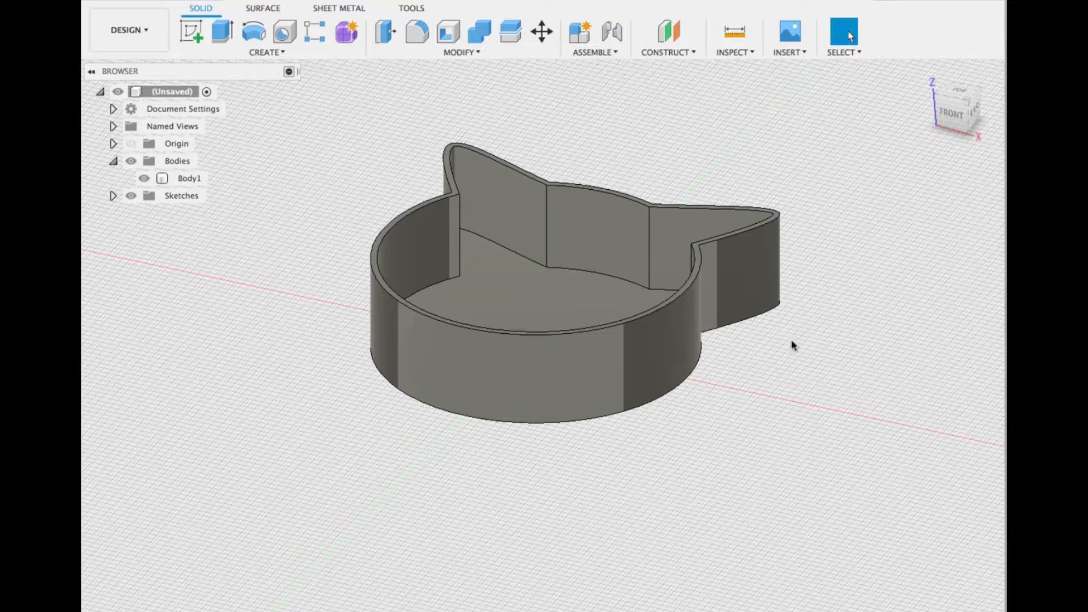
{"action": "left_click", "coordinate": [460, 52]}
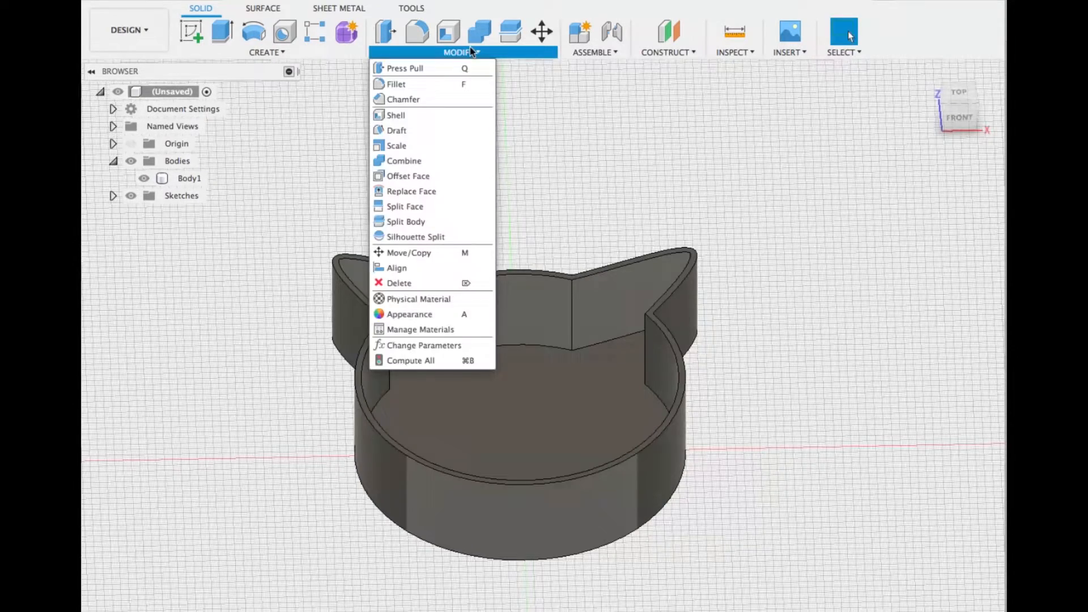
Create a construction plane offset -83.75 mm from the base plane
{"action": "left_click", "coordinate": [631, 52]}
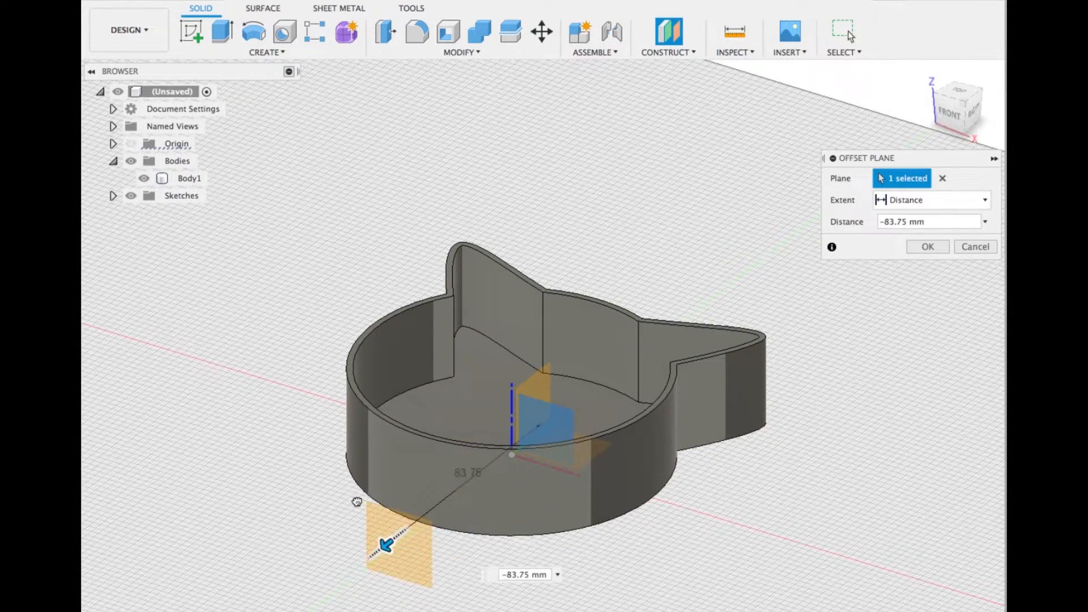
{"action": "left_click", "coordinate": [927, 247]}
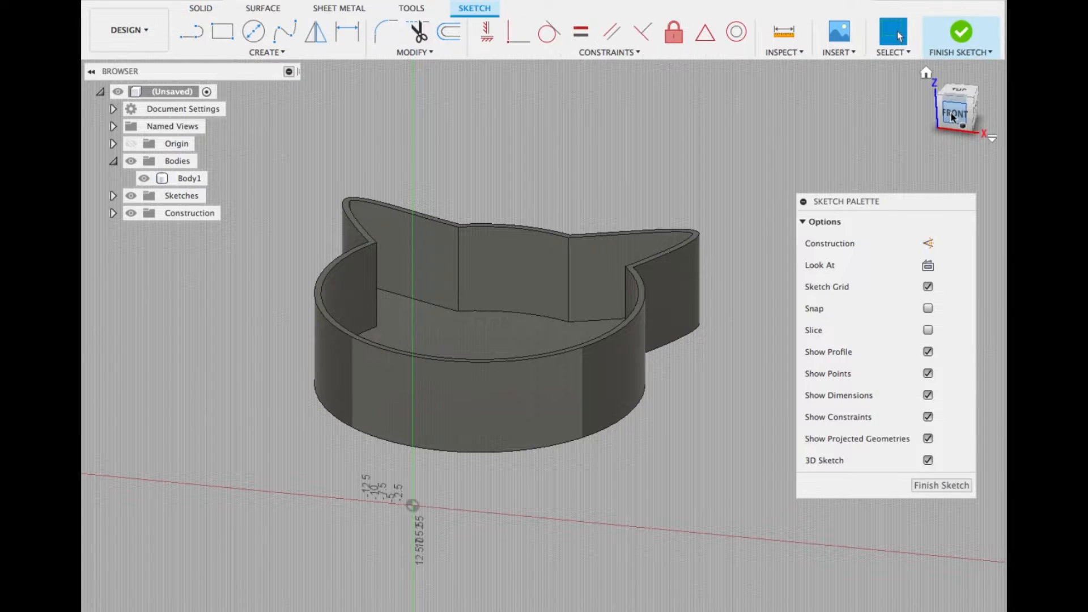
Place sketch text 'Simba's Food' in front view, horizontally flipped, 20 mm tall
{"action": "left_click", "coordinate": [266, 52]}
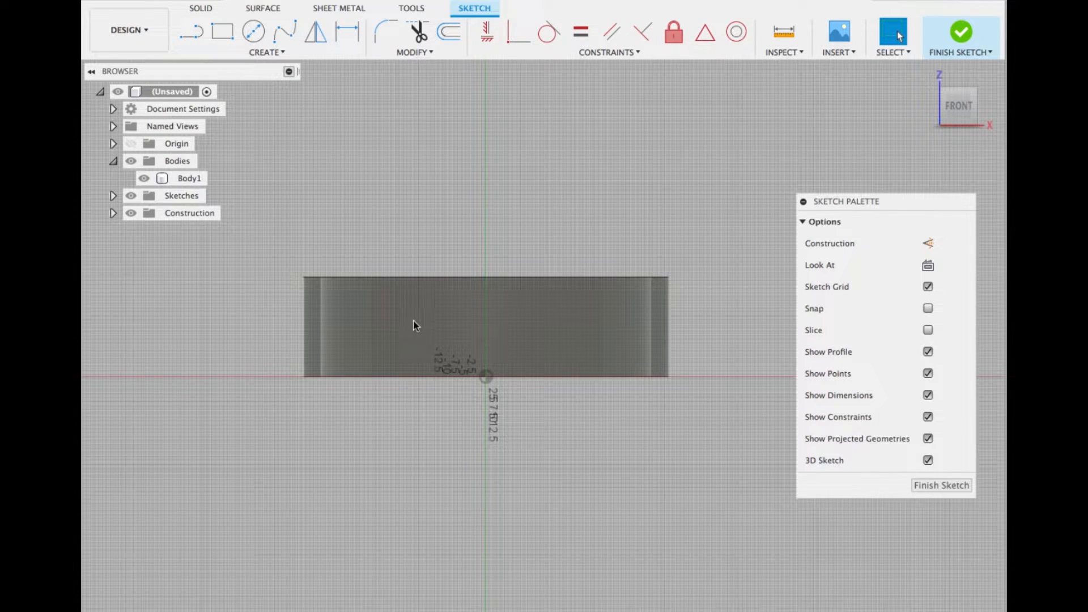
{"action": "mouse_move", "coordinate": [368, 333]}
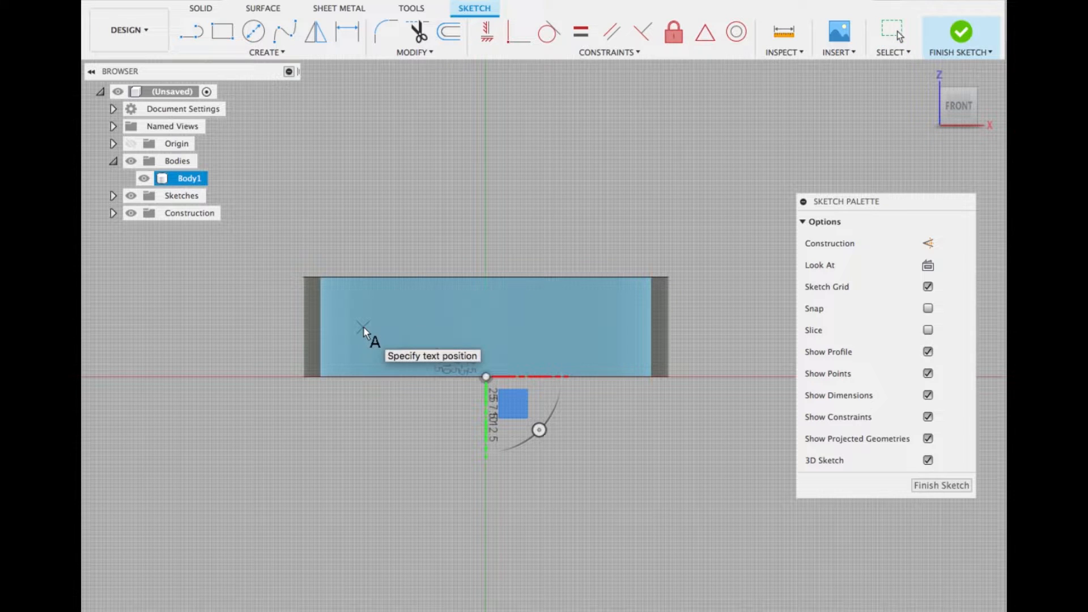
{"action": "left_click", "coordinate": [363, 328]}
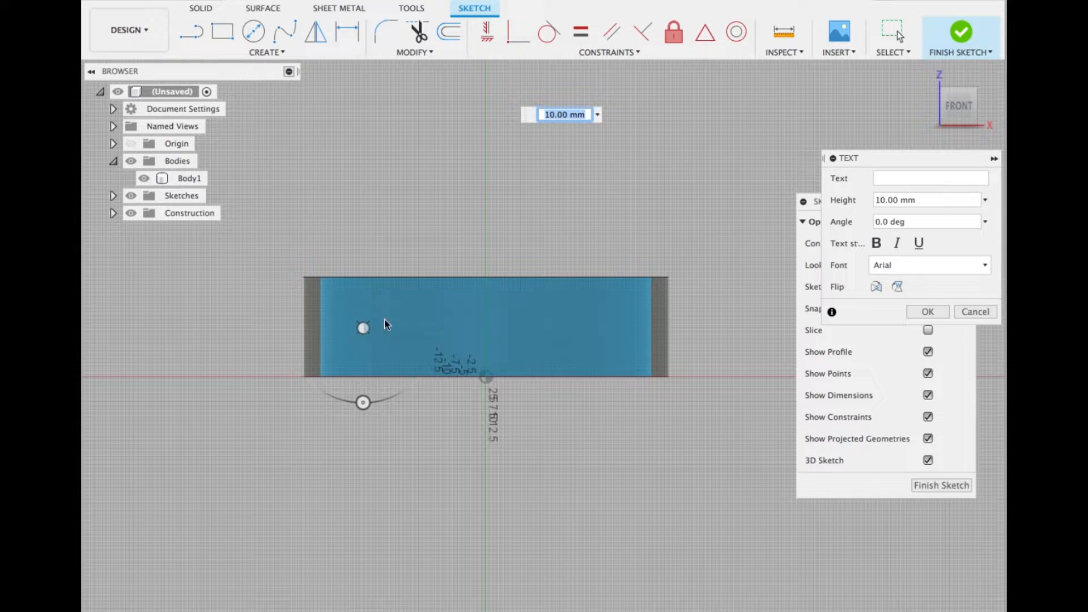
{"action": "left_click", "coordinate": [930, 178]}
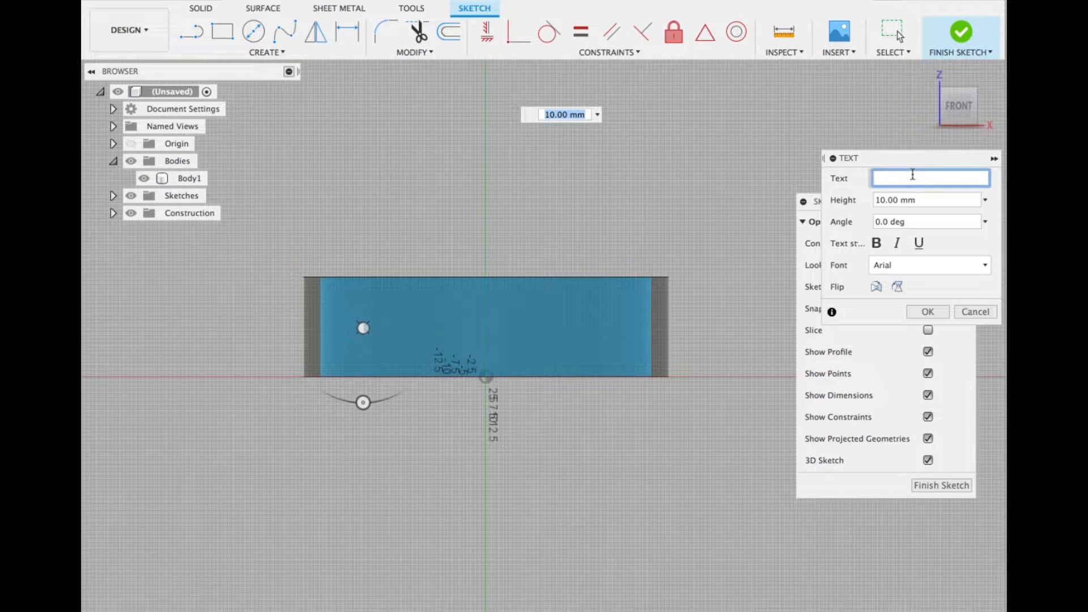
{"action": "type", "text": "Simba"}
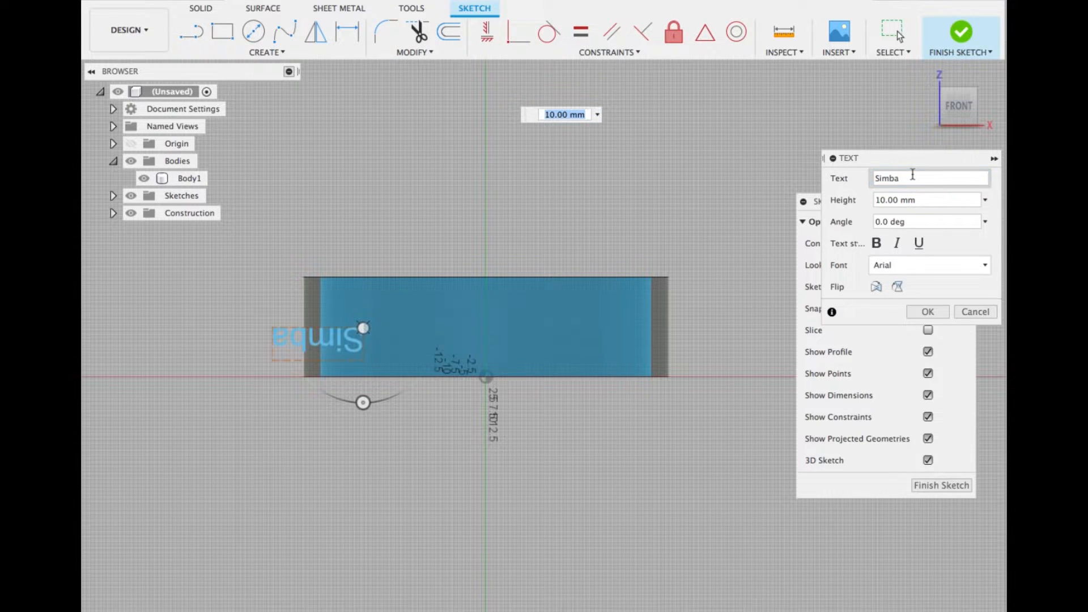
{"action": "type", "text": "'s Food"}
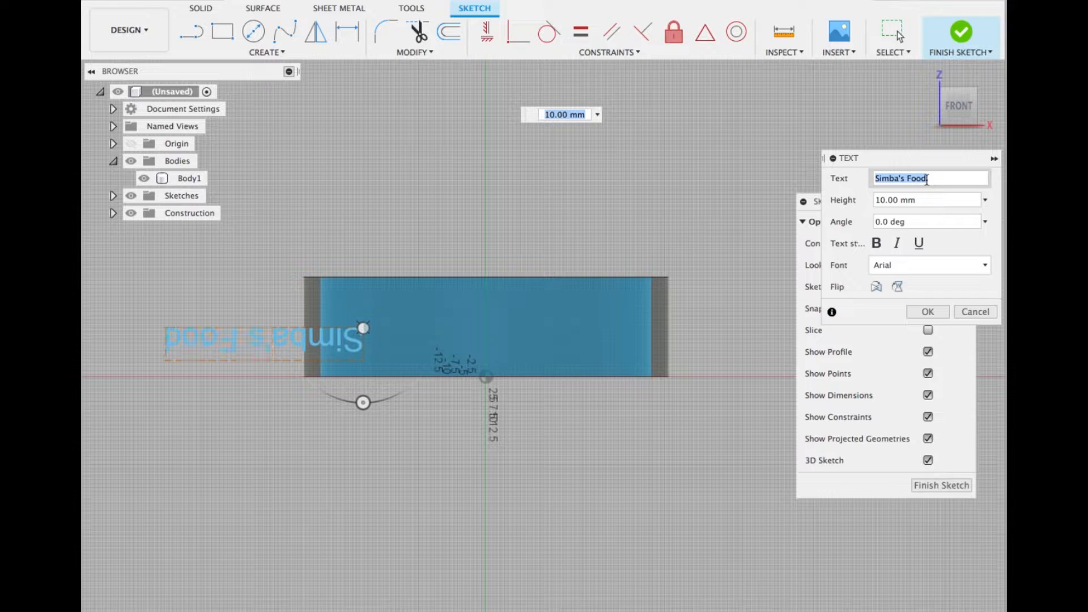
{"action": "mouse_move", "coordinate": [875, 287]}
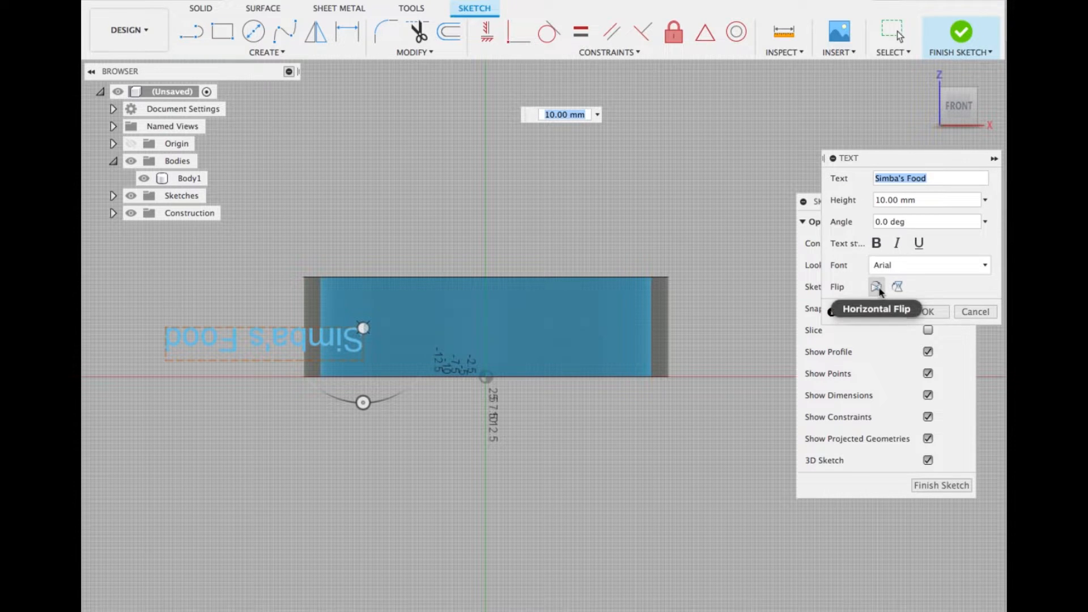
{"action": "left_click", "coordinate": [898, 287]}
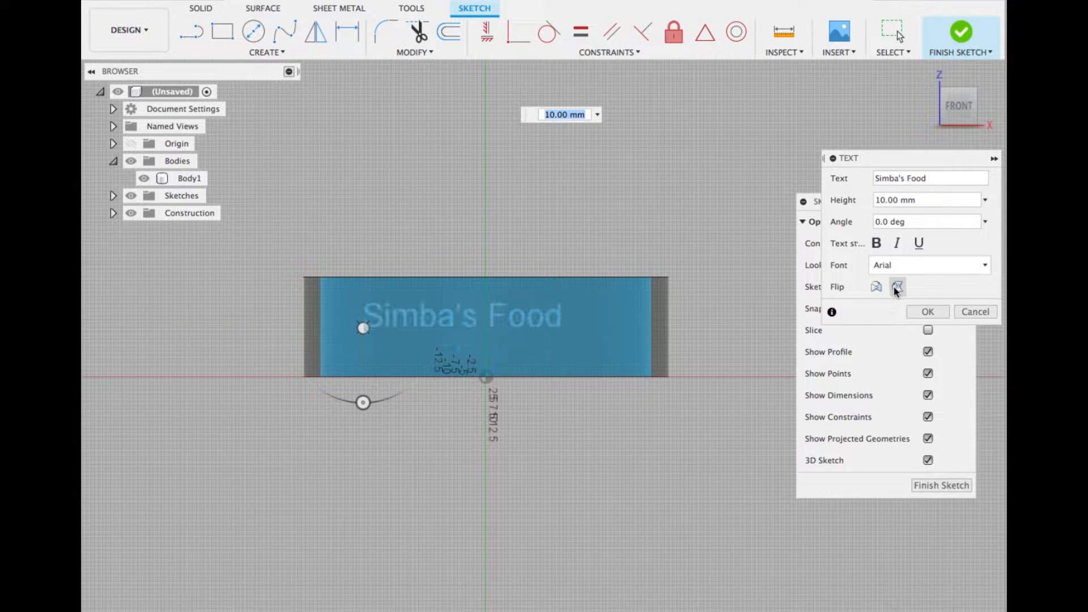
{"action": "left_click", "coordinate": [984, 200]}
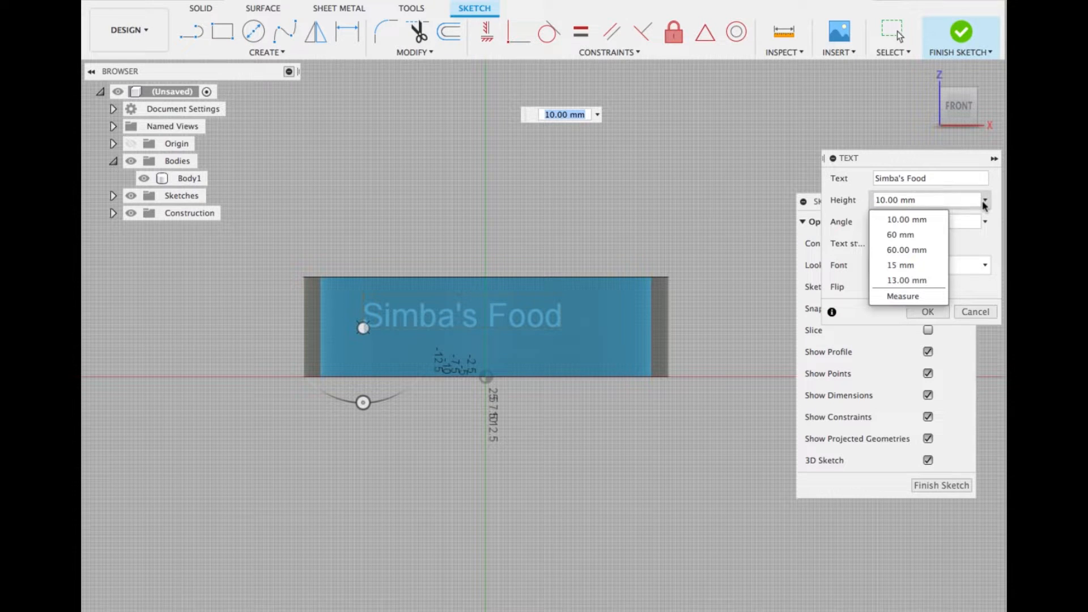
{"action": "left_click", "coordinate": [927, 200]}
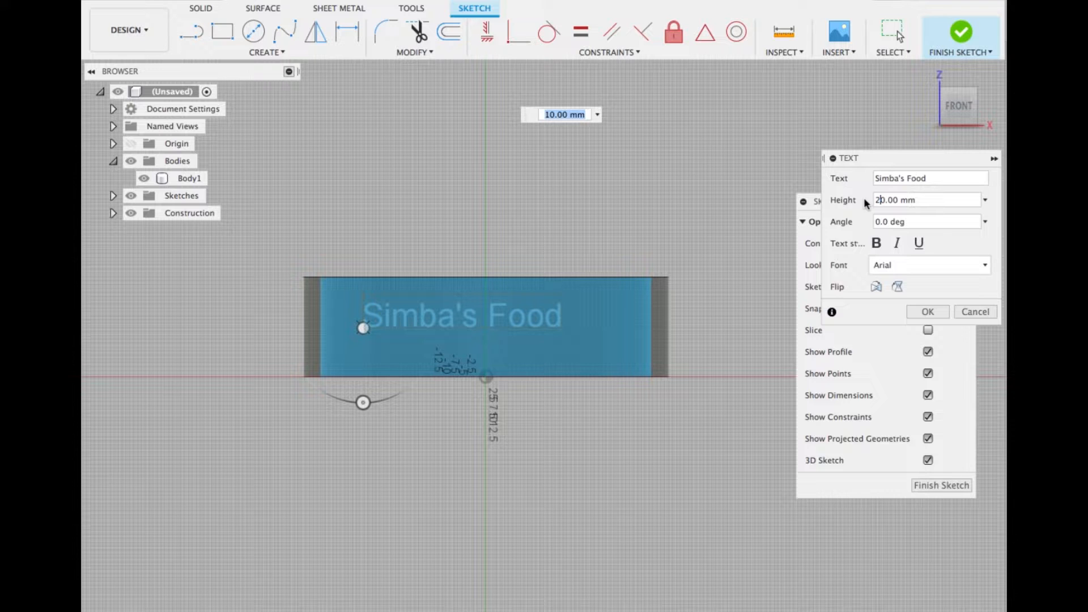
{"action": "left_click", "coordinate": [927, 312]}
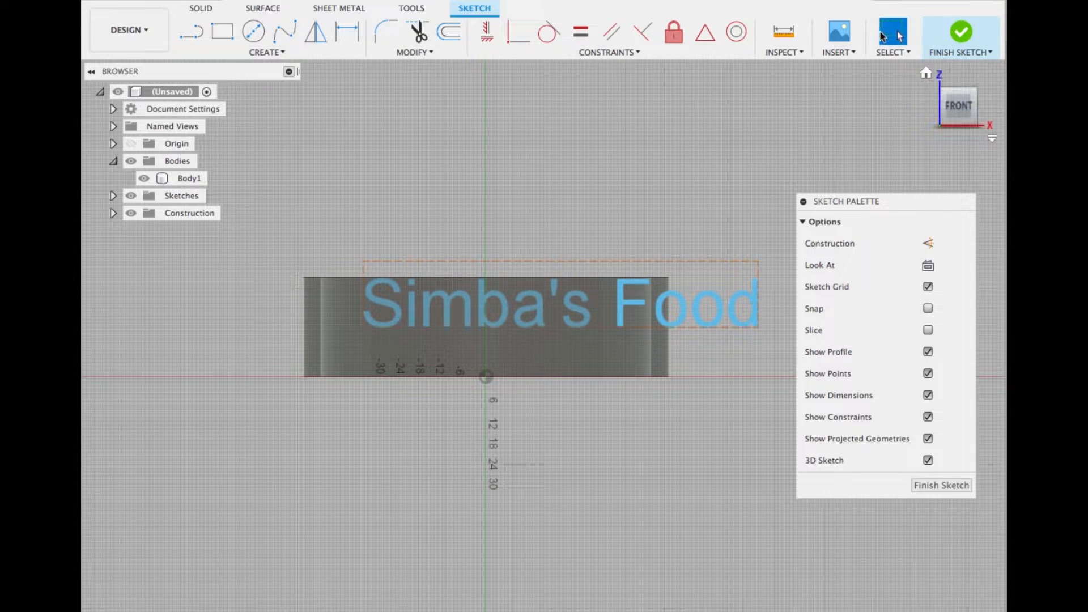
Move the 'Simba's Food' text to centre across the front wall and finish the sketch
{"action": "double_click", "coordinate": [486, 302]}
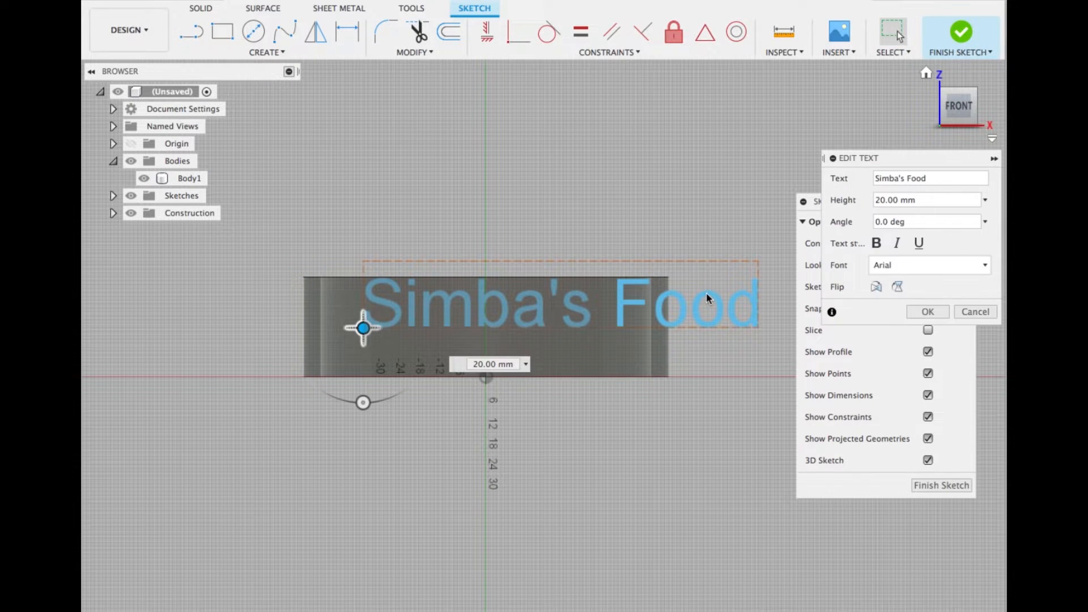
{"action": "right_click", "coordinate": [708, 300]}
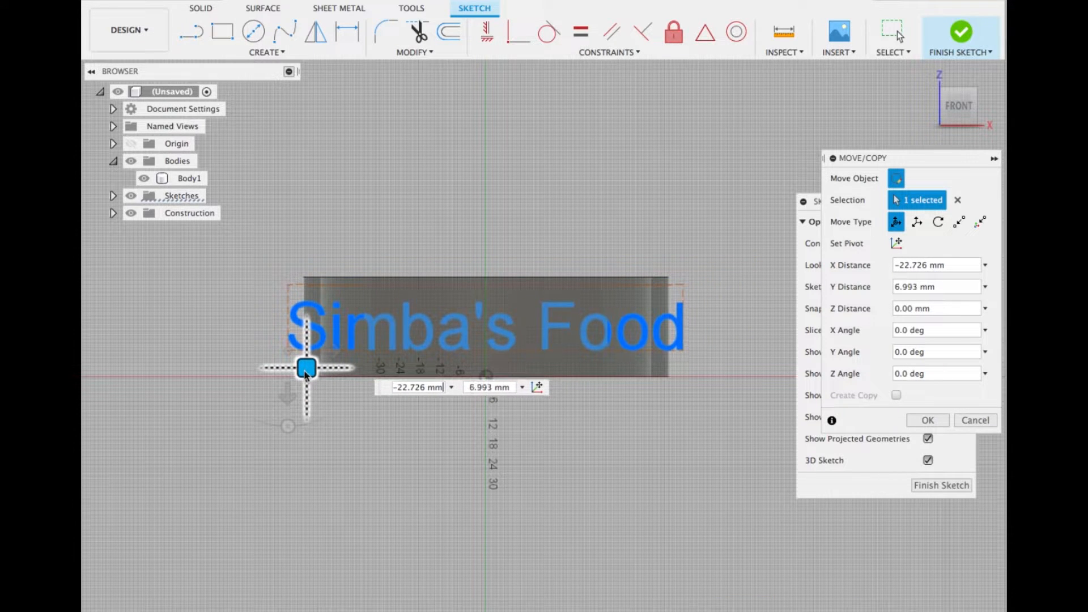
{"action": "left_click", "coordinate": [927, 420]}
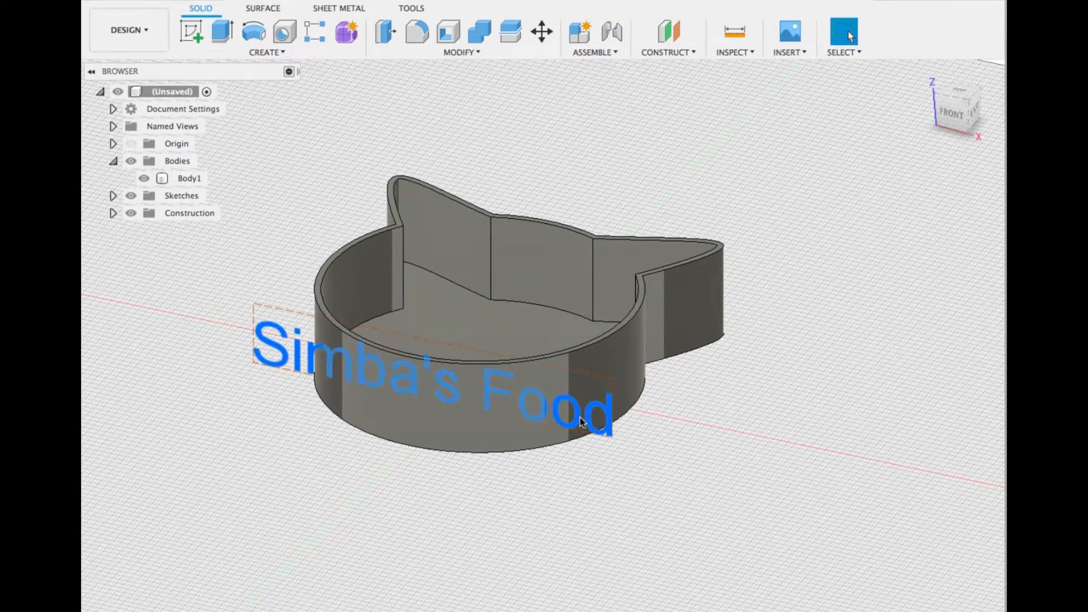
Emboss the text profile onto the curved front face as a 1 mm deboss
{"action": "left_click", "coordinate": [266, 52]}
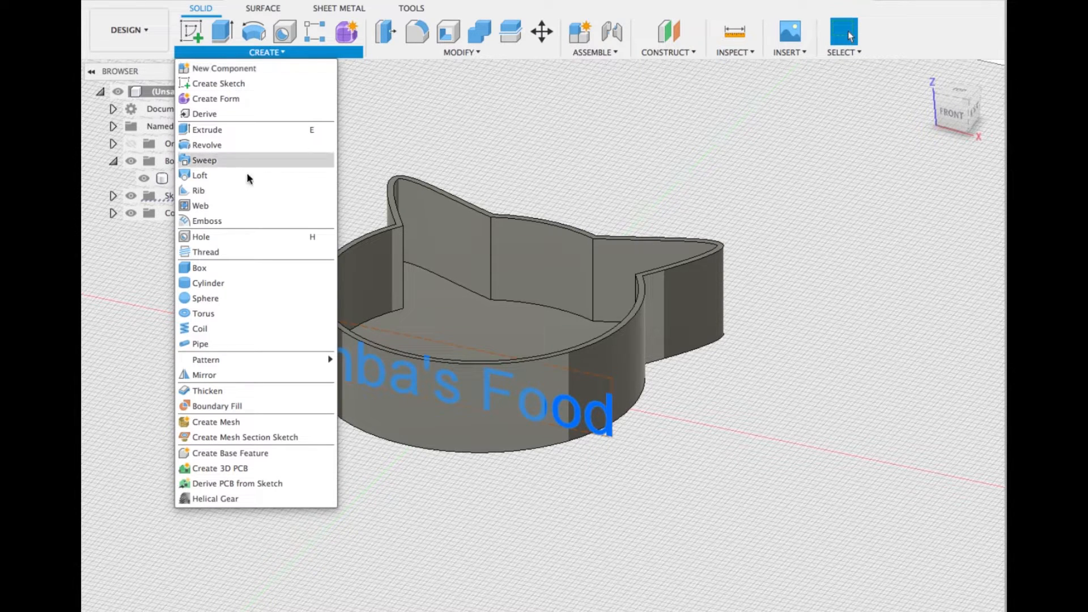
{"action": "left_click", "coordinate": [207, 220]}
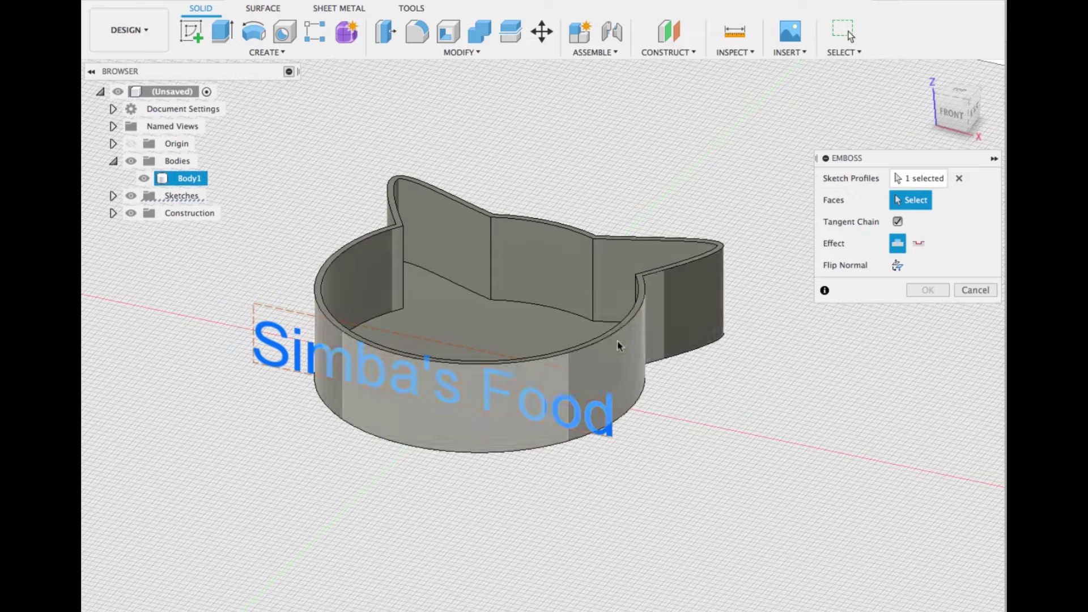
{"action": "mouse_move", "coordinate": [710, 368]}
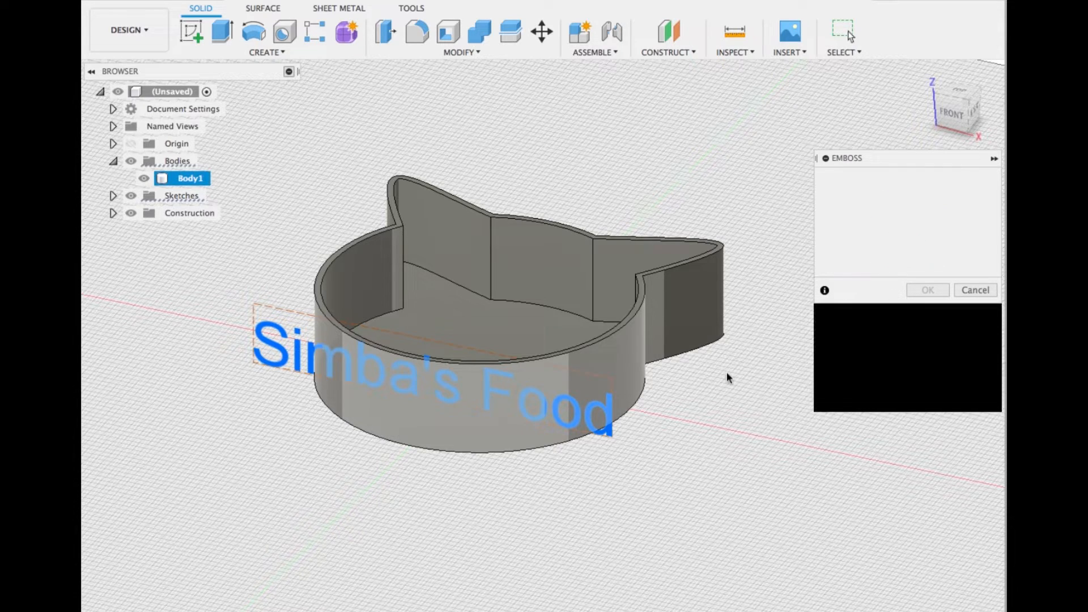
{"action": "left_click", "coordinate": [452, 361]}
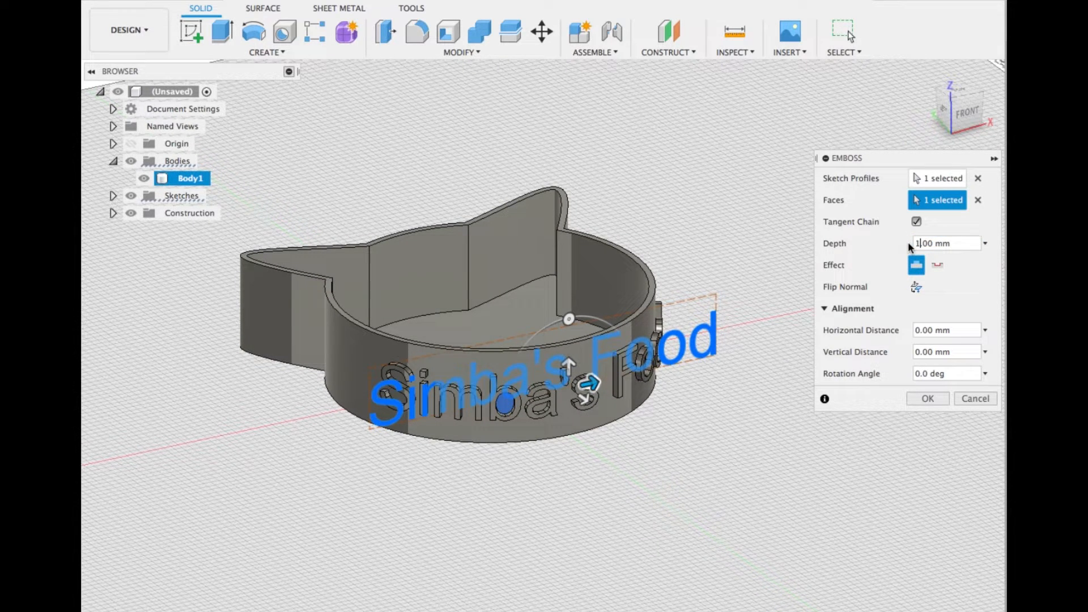
{"action": "mouse_move", "coordinate": [735, 396]}
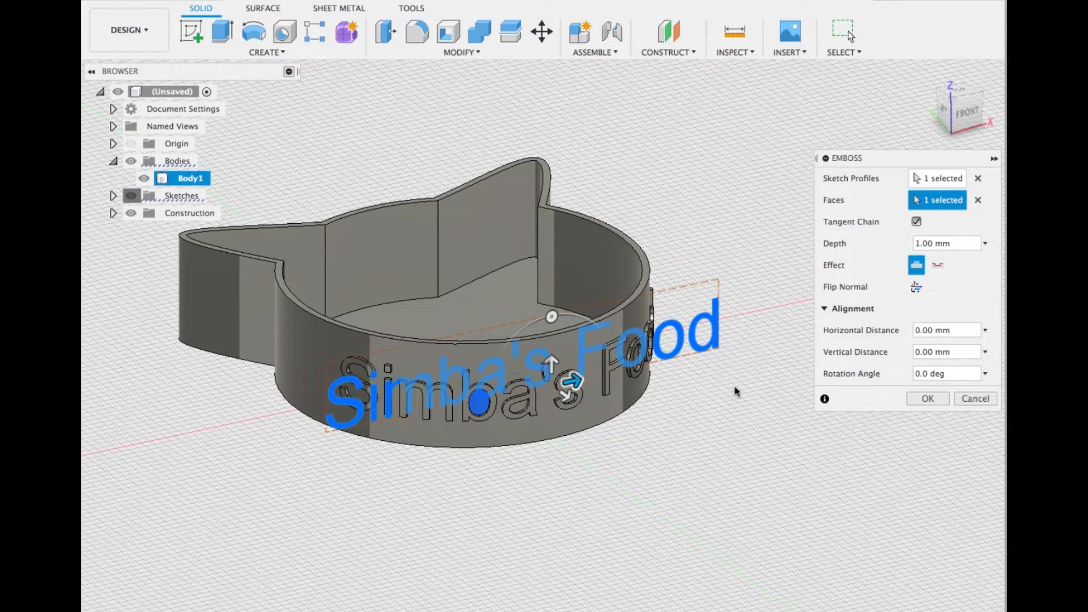
{"action": "mouse_move", "coordinate": [708, 386]}
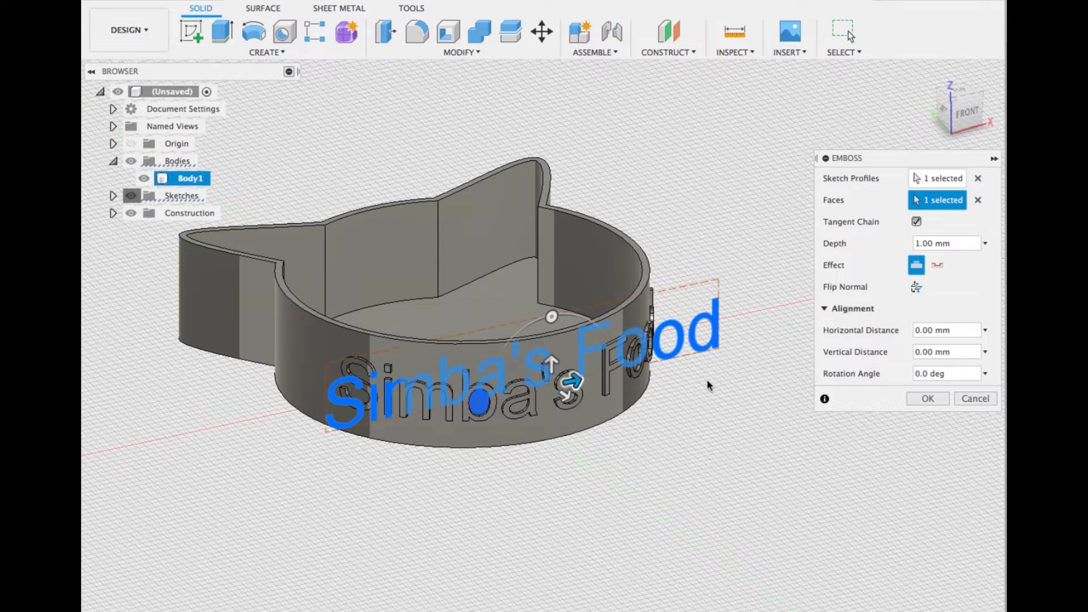
{"action": "left_click", "coordinate": [937, 265]}
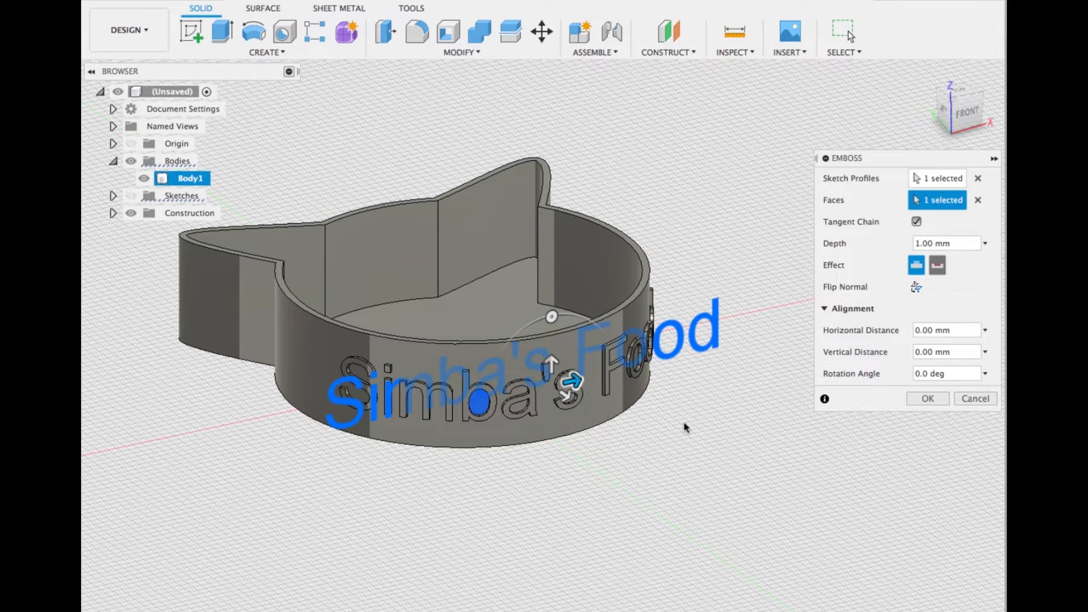
{"action": "left_click", "coordinate": [937, 264]}
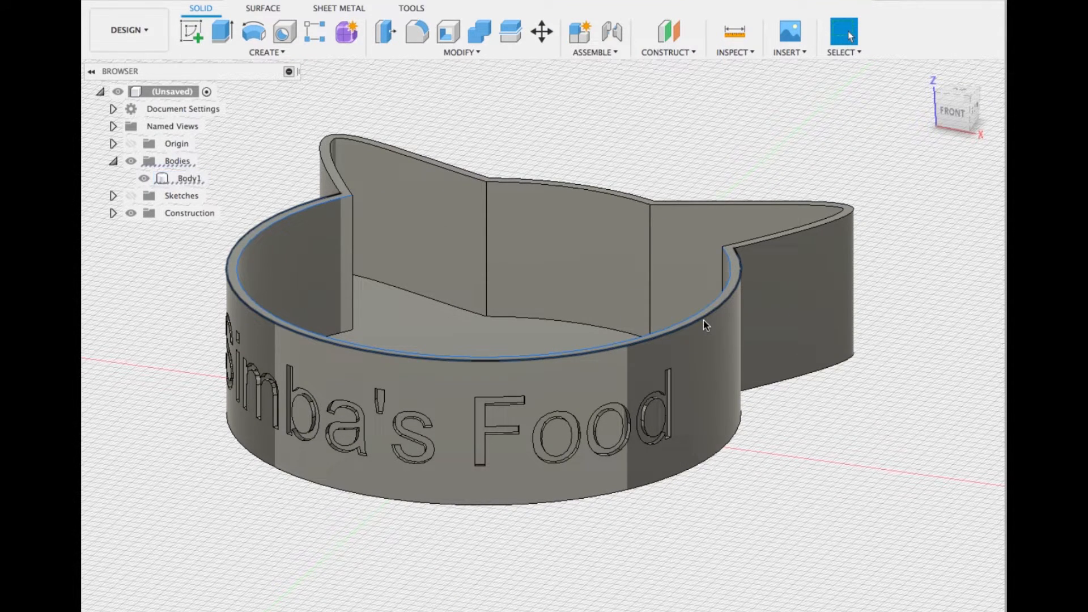
Fillet the selected top rim edges of the bowl at 0.5 mm
{"action": "left_click", "coordinate": [417, 32]}
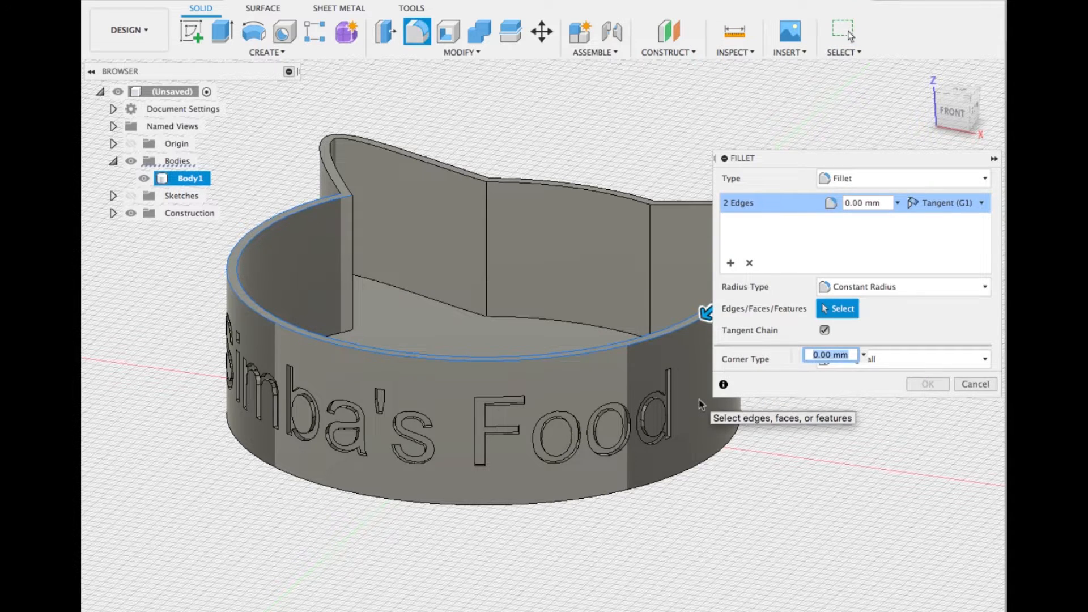
{"action": "type", "text": "0.5"}
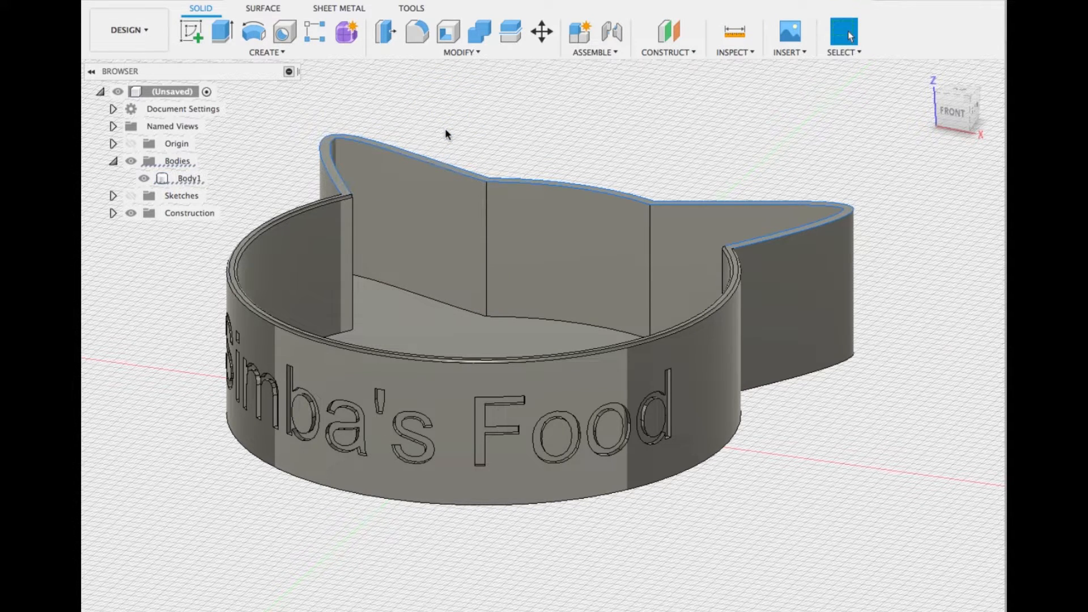
{"action": "left_click", "coordinate": [416, 31]}
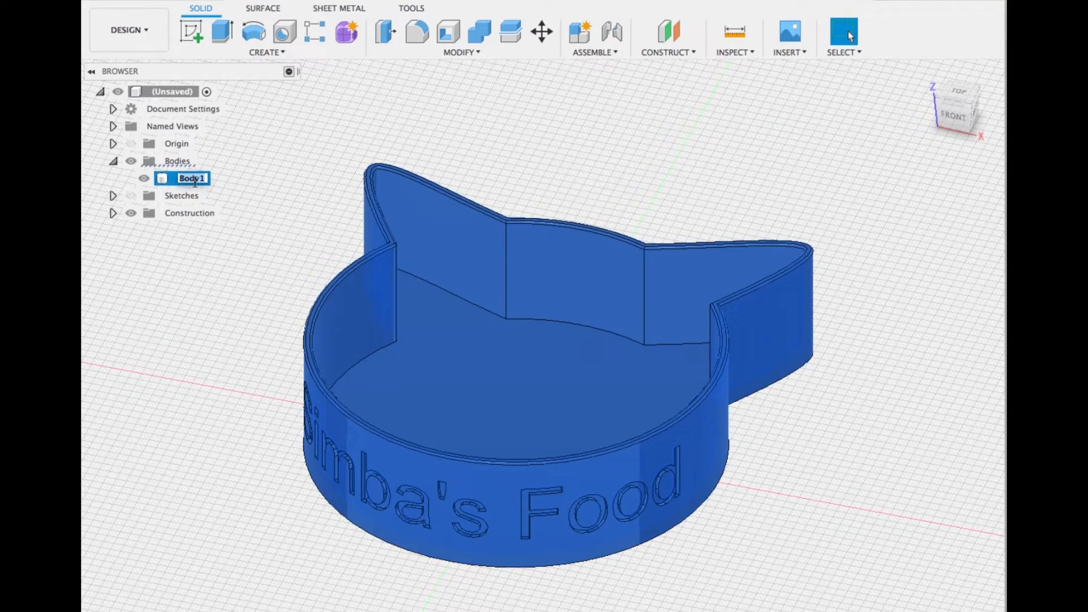
Rename Body1 to 'Bowl' and save it as the STL file Bowl
{"action": "type", "text": "Bowl"}
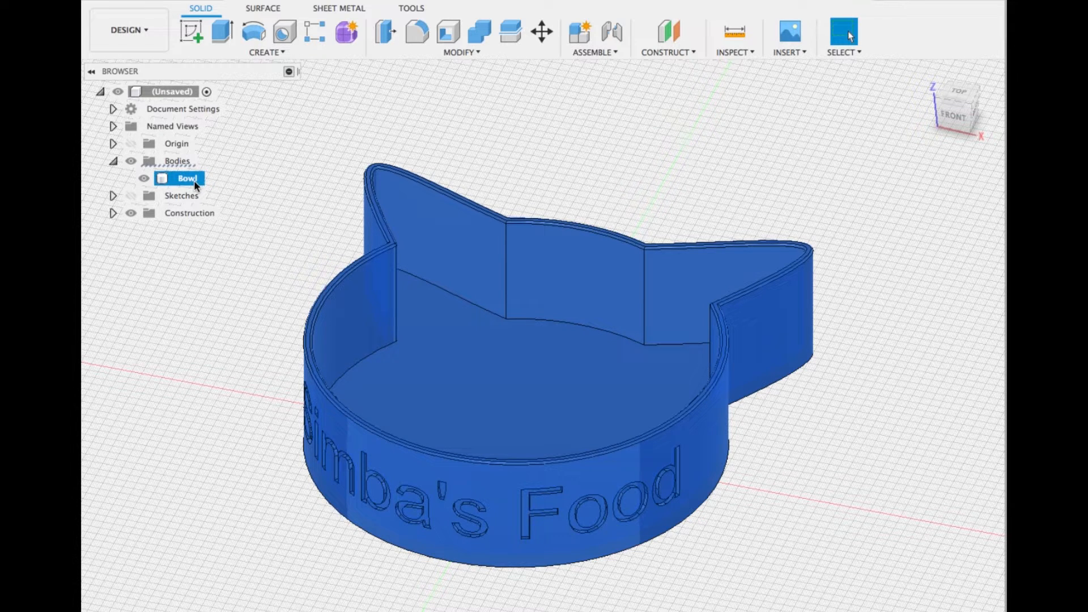
{"action": "right_click", "coordinate": [187, 177]}
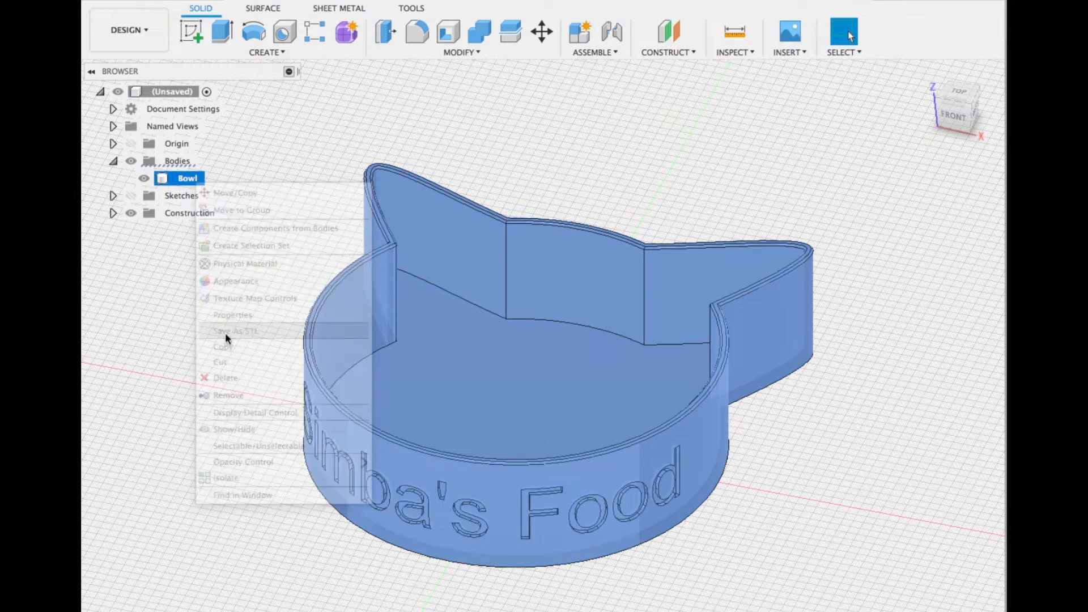
{"action": "left_click", "coordinate": [237, 331]}
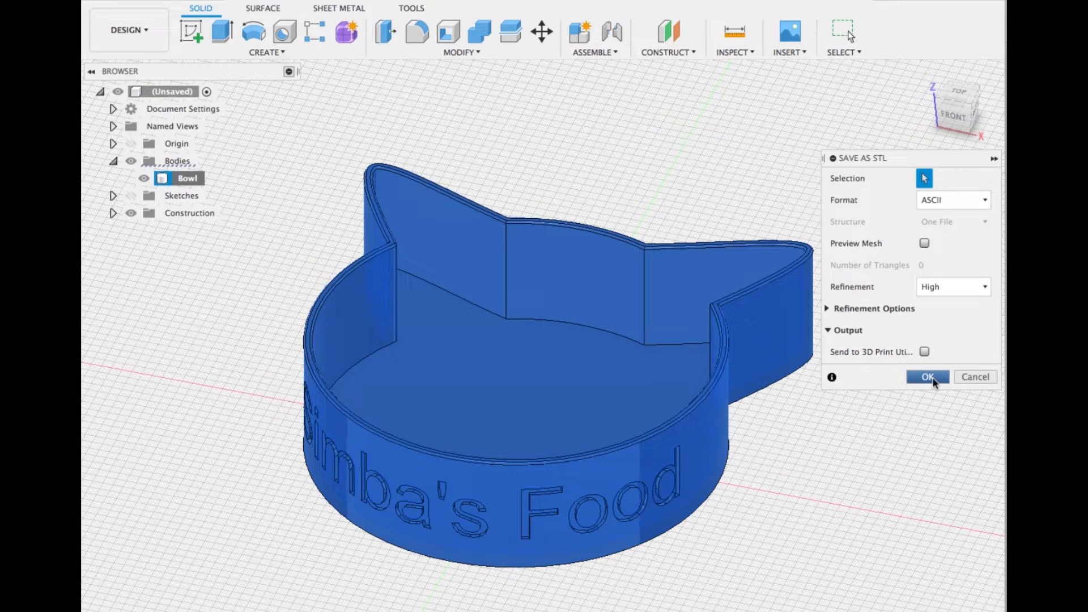
{"action": "left_click", "coordinate": [928, 377]}
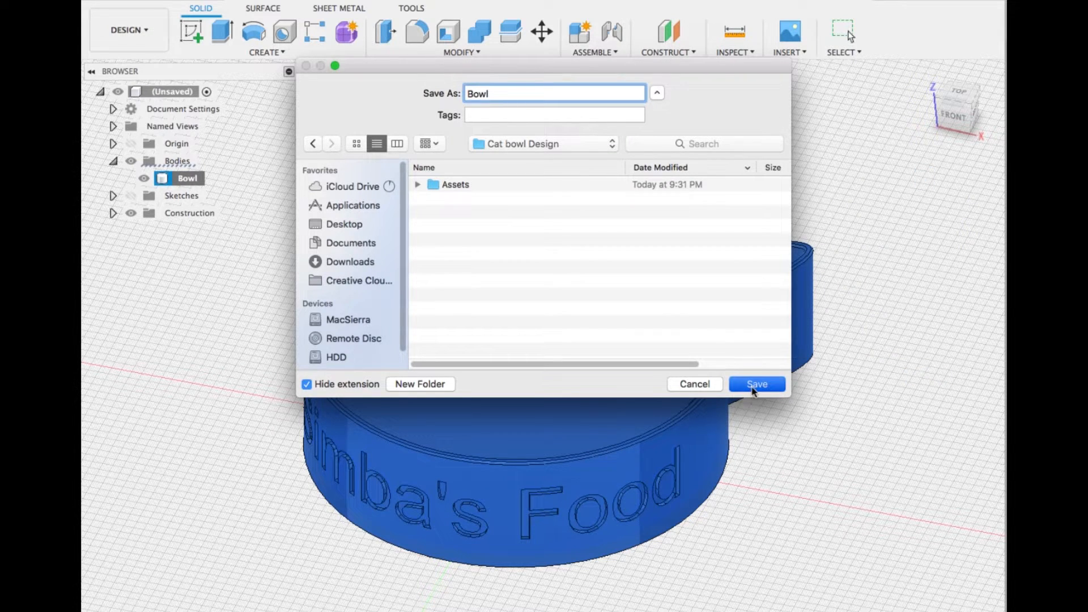
{"action": "left_click", "coordinate": [757, 384]}
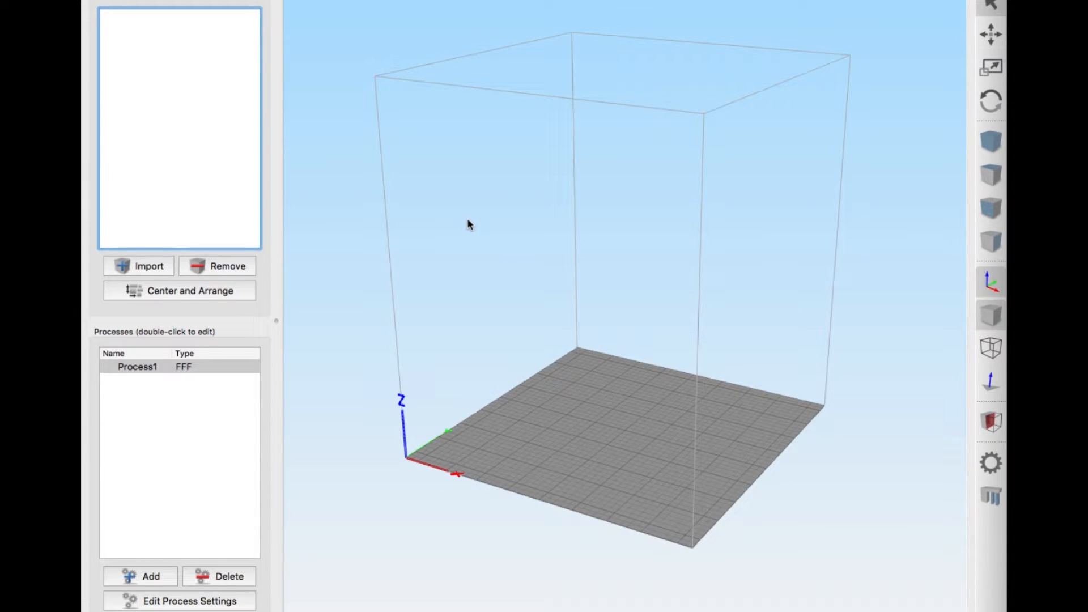
Import the Bowl STL into Simplify3D's build volume
{"action": "left_click", "coordinate": [138, 265]}
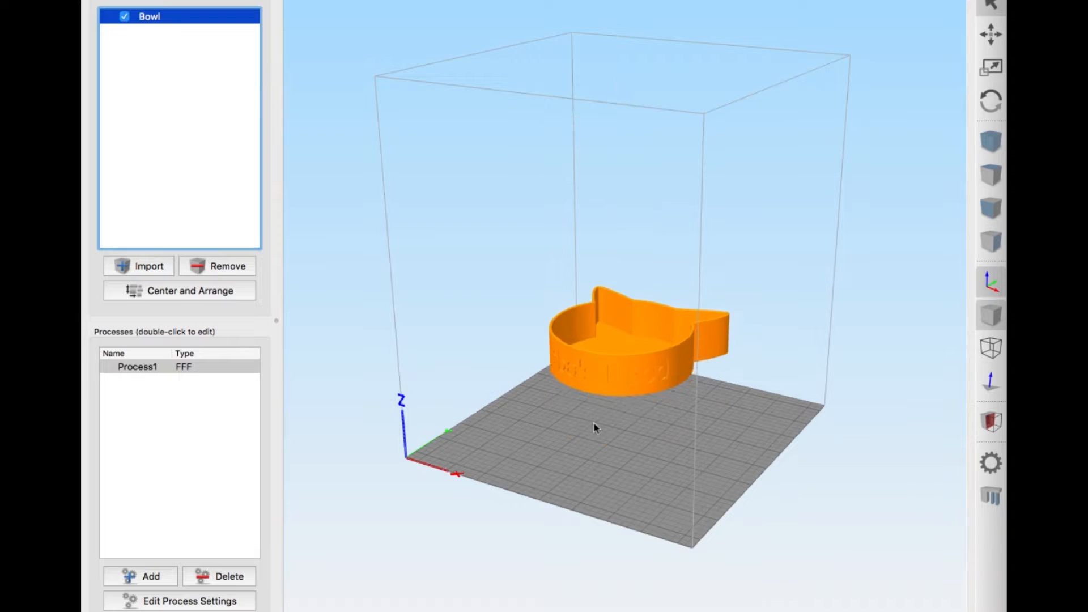